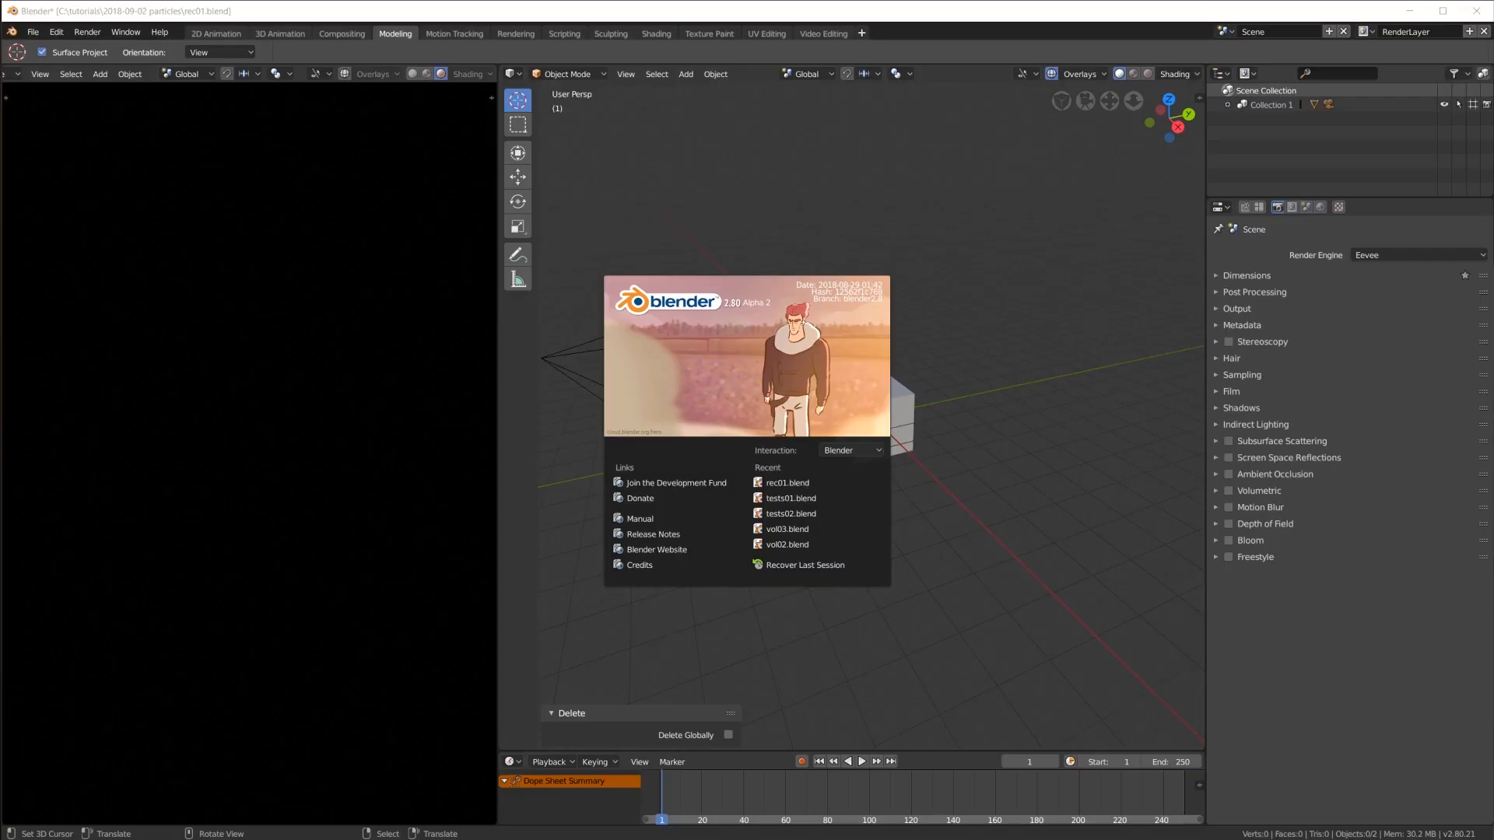
Close the startup splash screen to reveal the default scene in the 3D viewport
click(1032, 399)
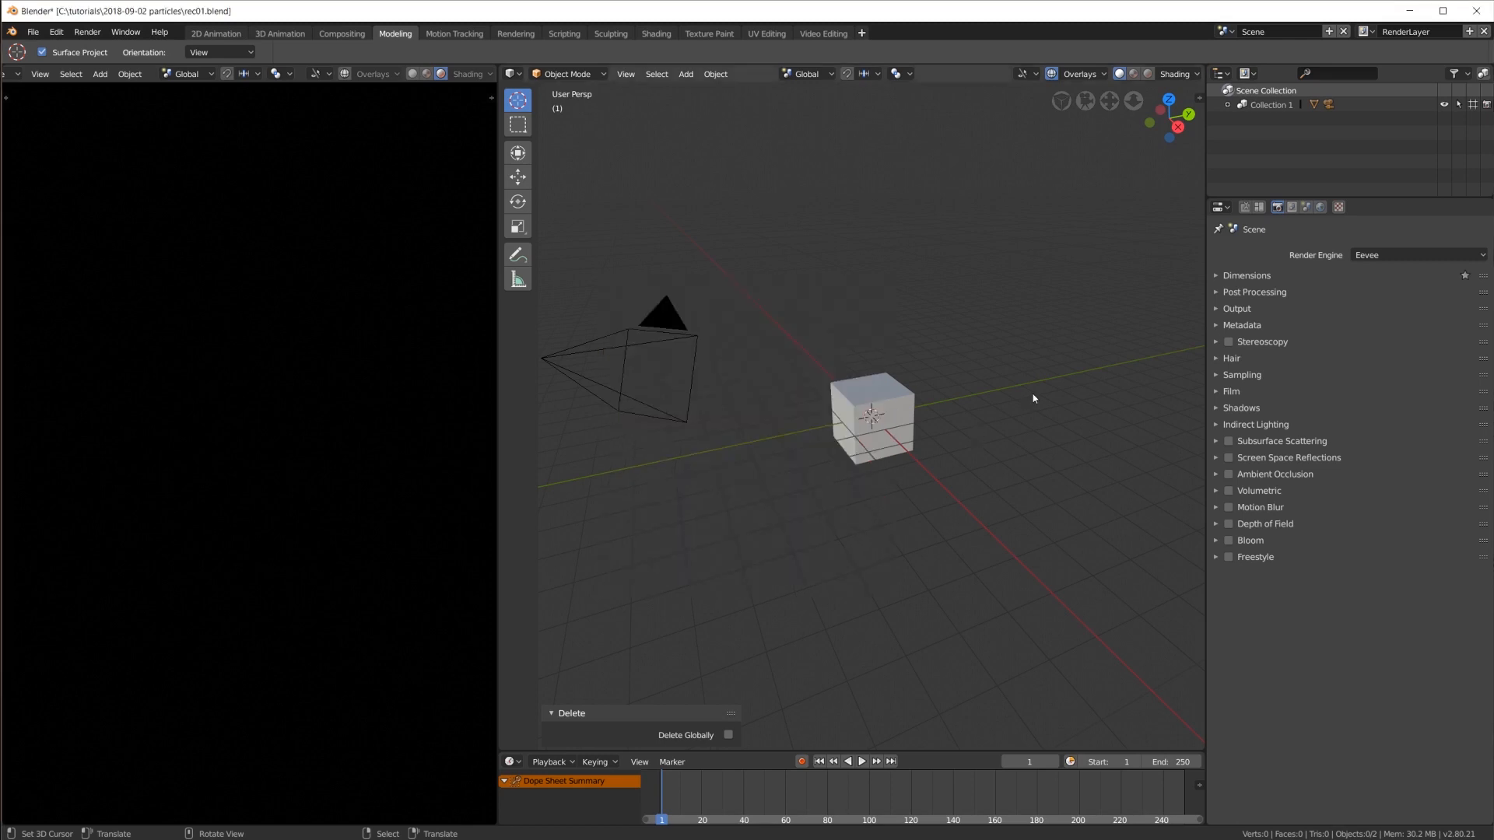
mouse_move(903, 422)
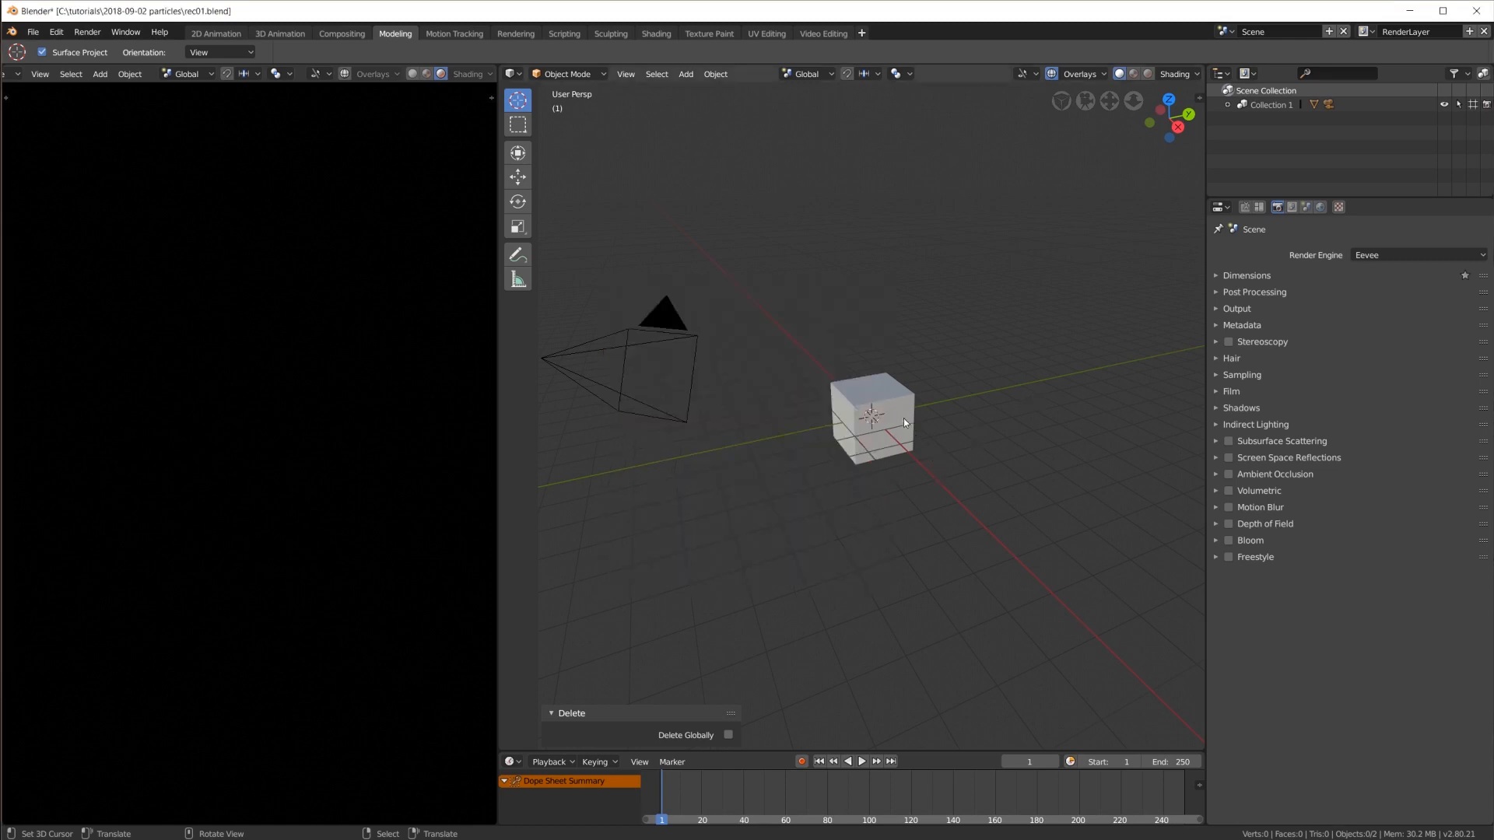
mouse_move(888, 403)
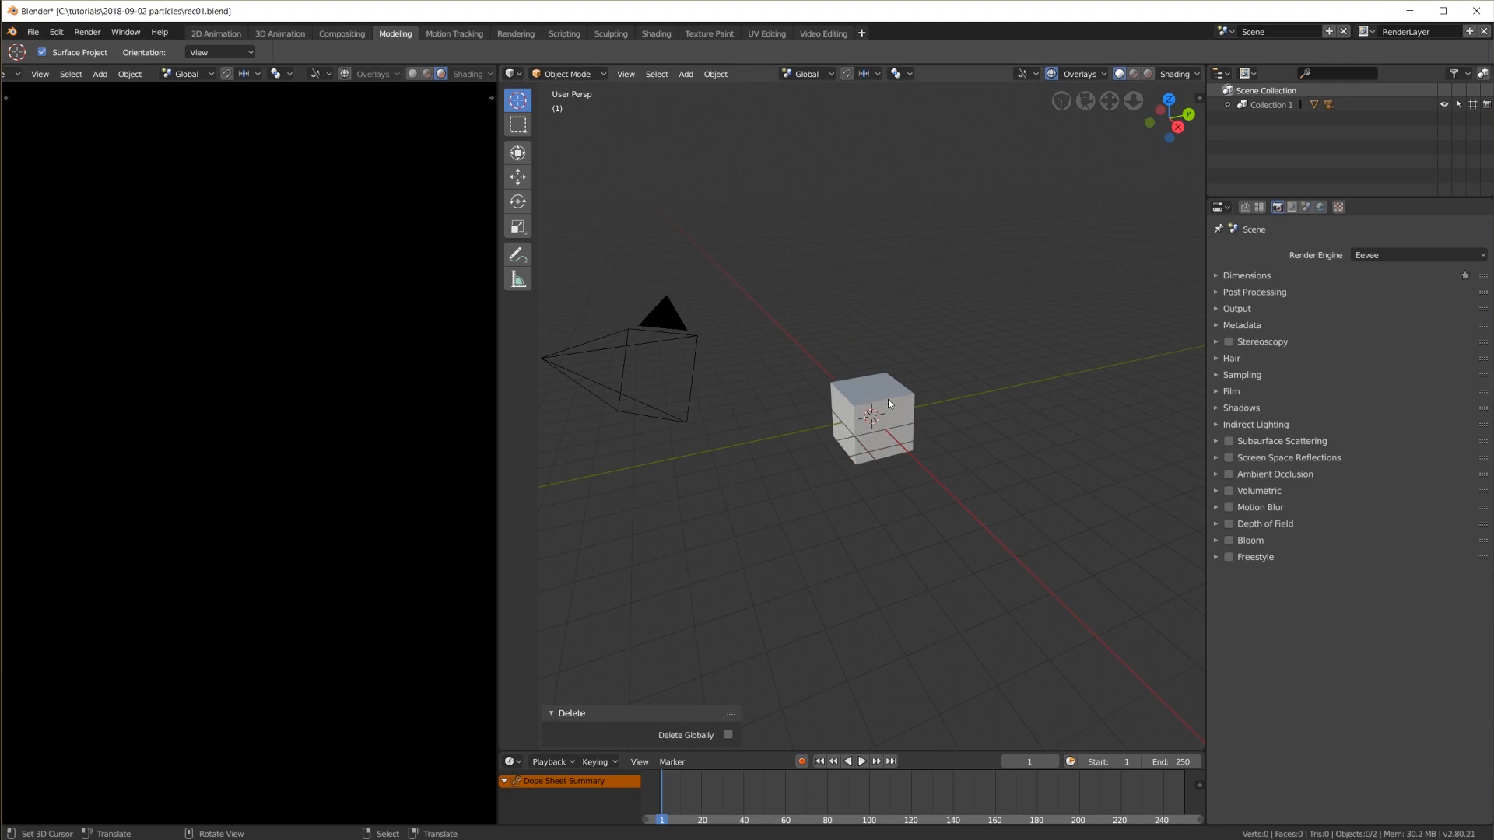
Add an icosphere and give it a particle system emitting 30000 particles
click(684, 73)
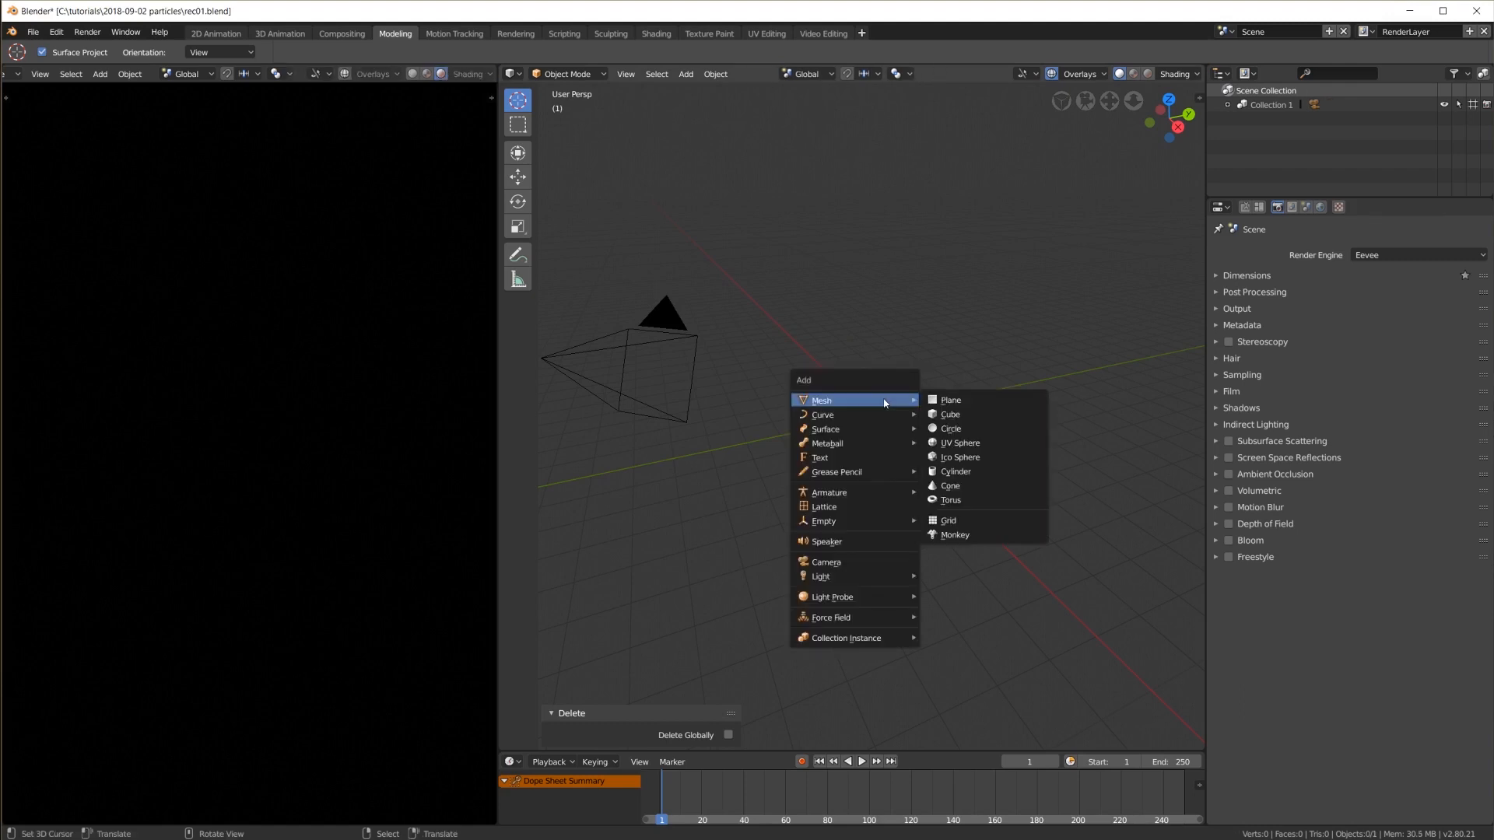
click(959, 457)
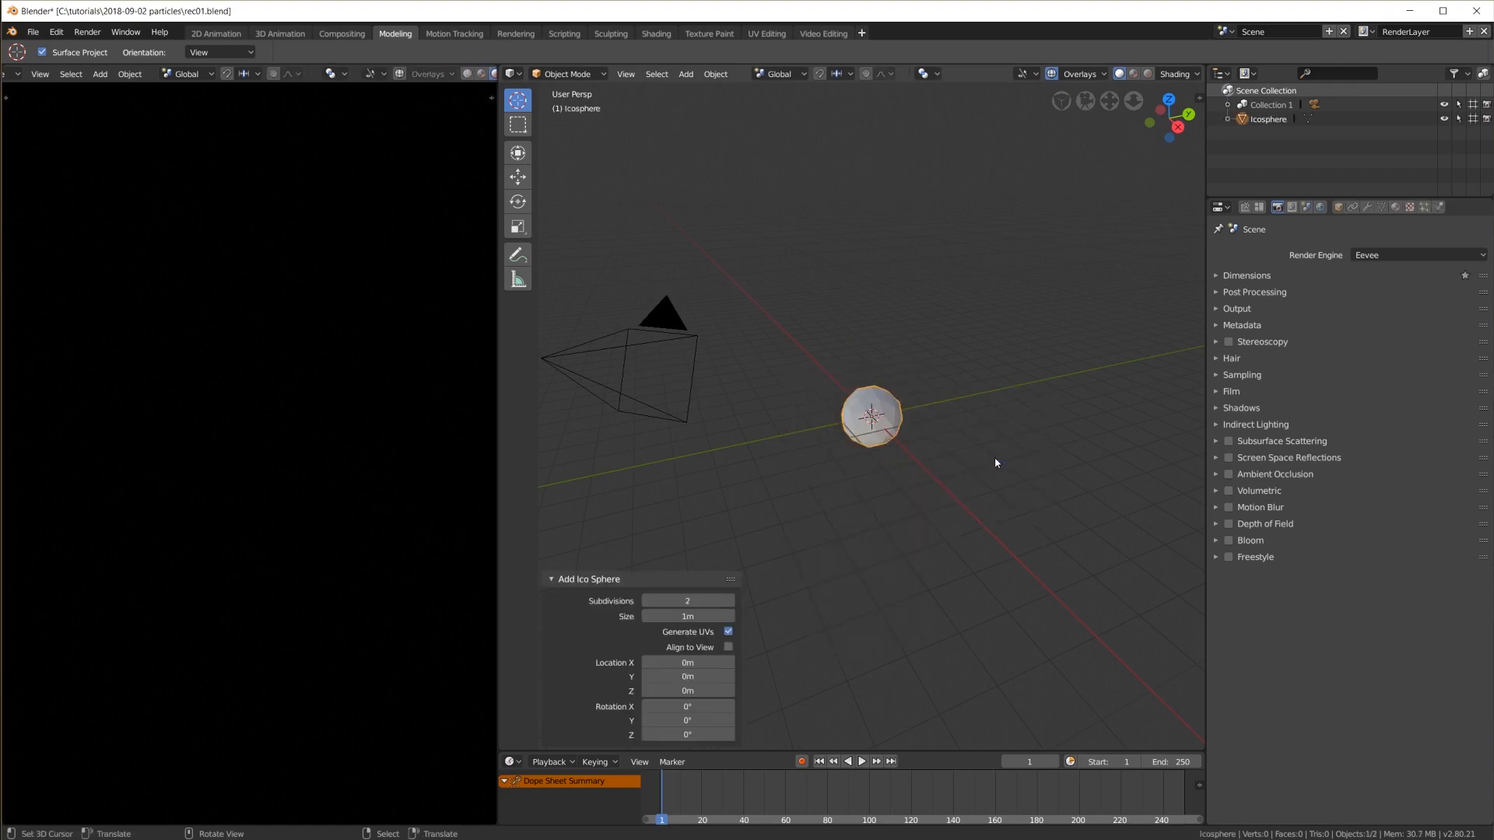
mouse_move(924, 417)
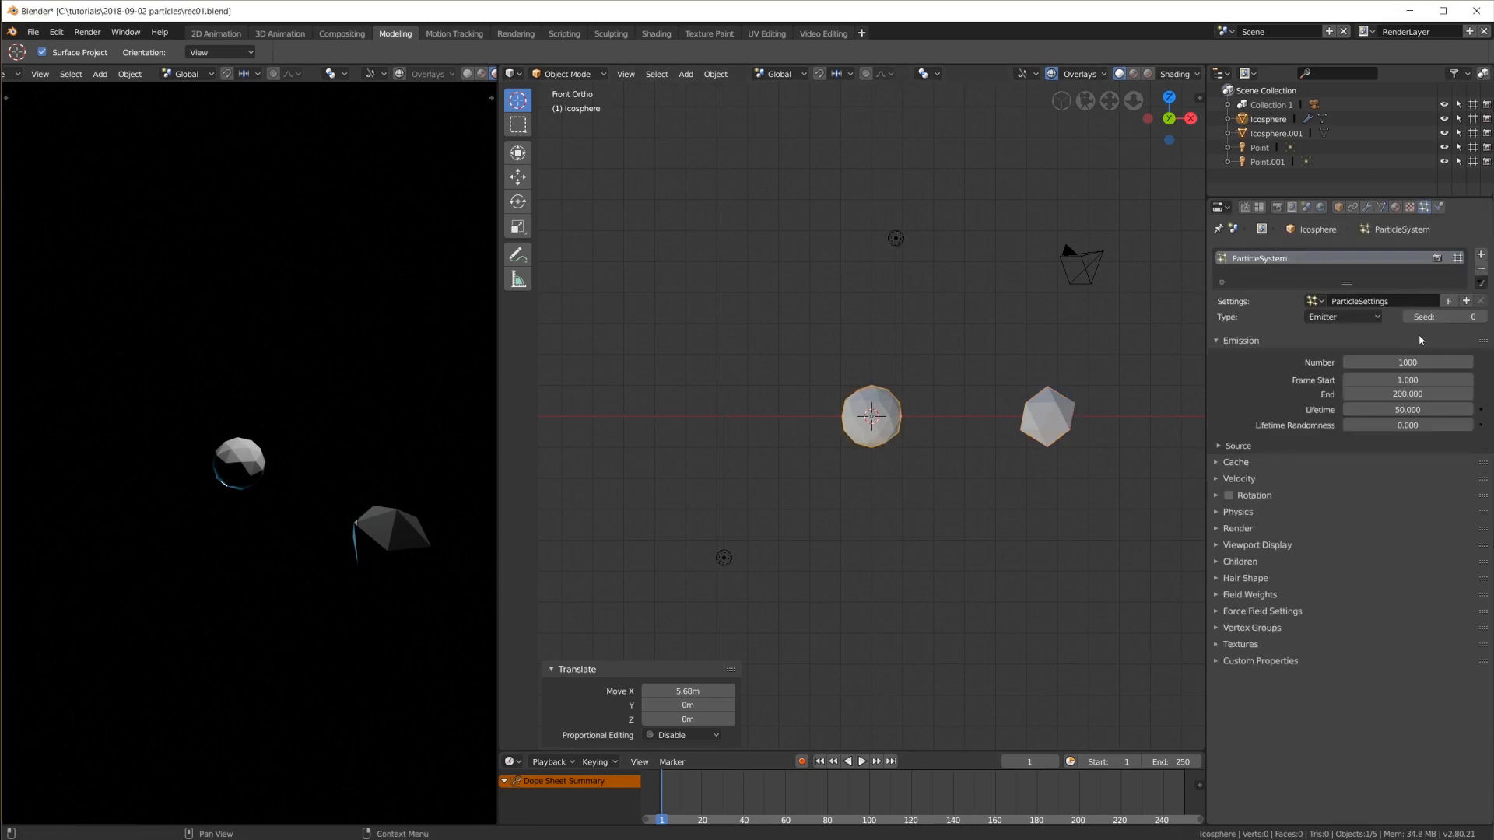
click(1238, 528)
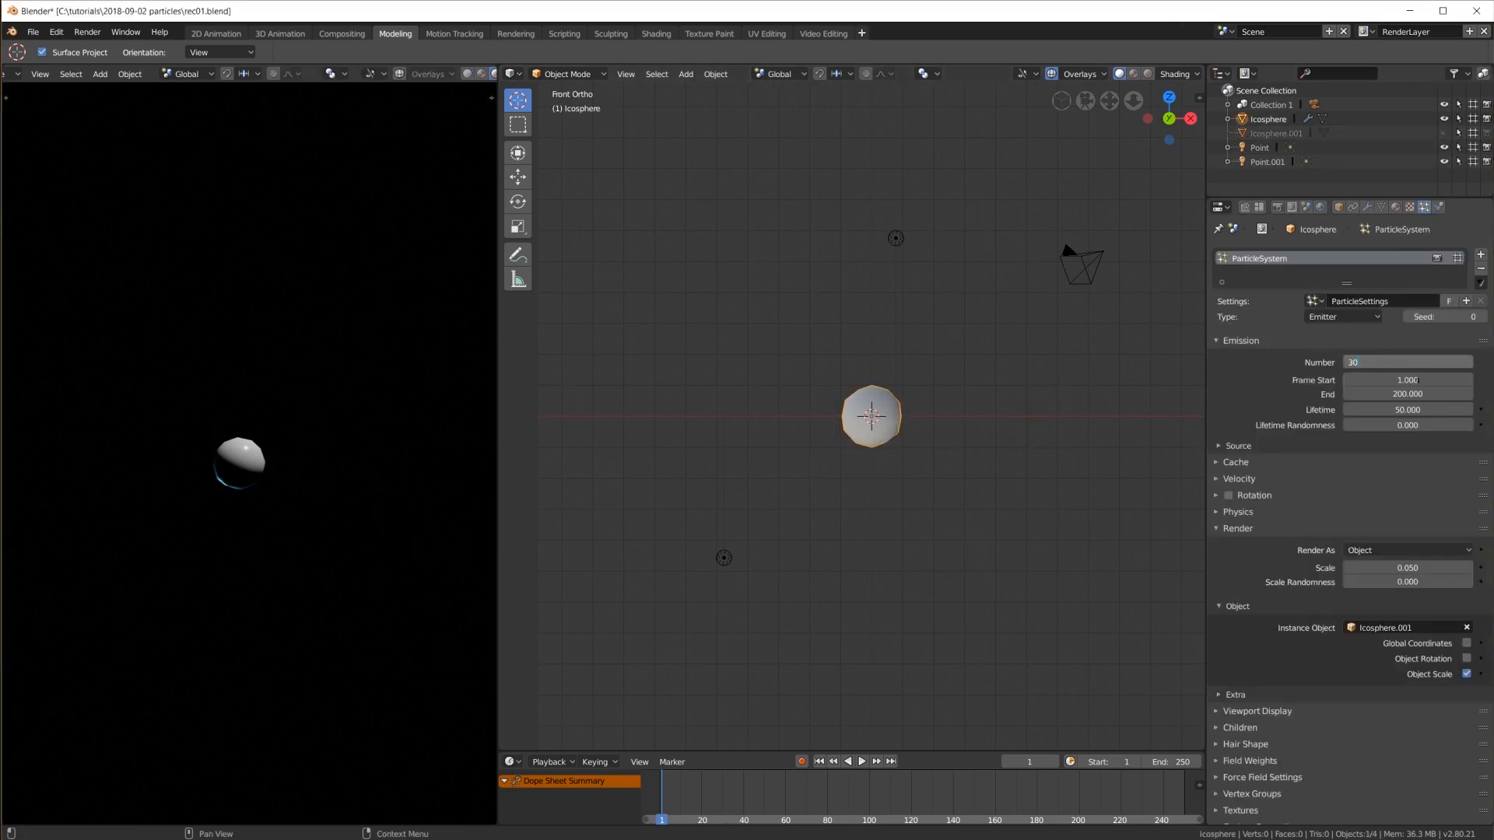
text(30000)
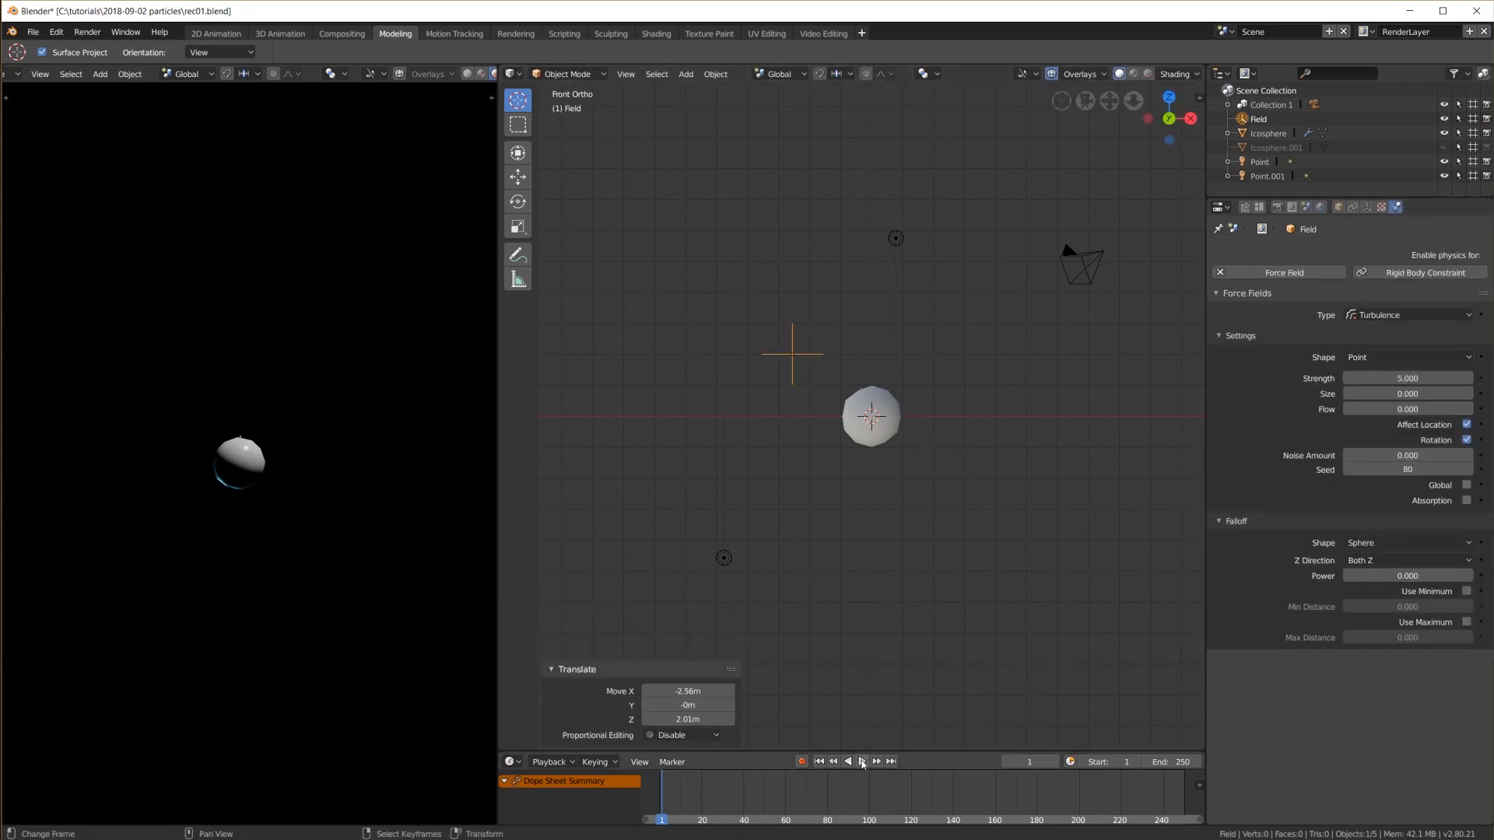
Play the timeline to preview the particles bursting from the icosphere
click(861, 761)
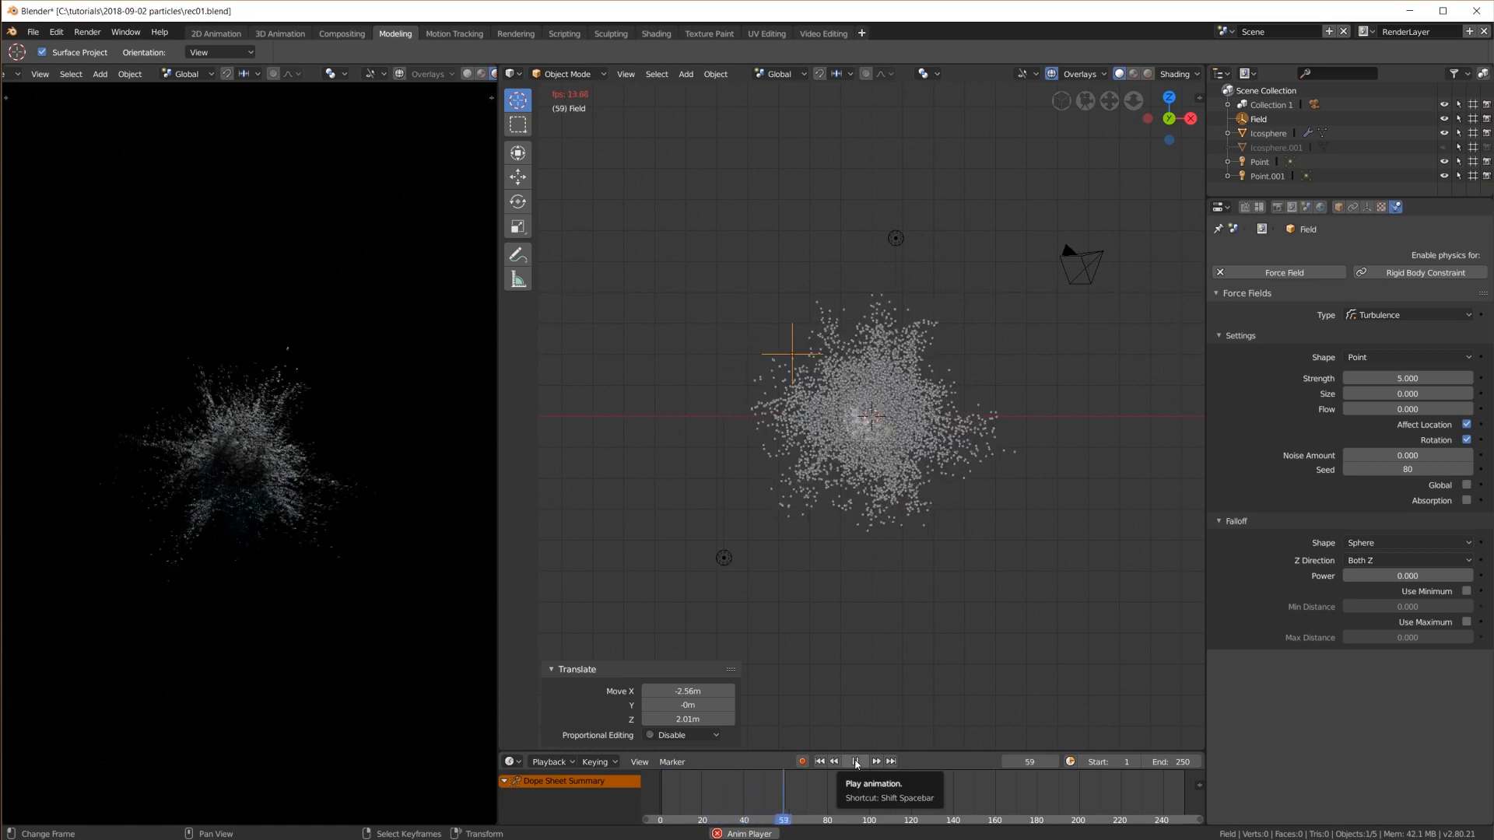
click(855, 761)
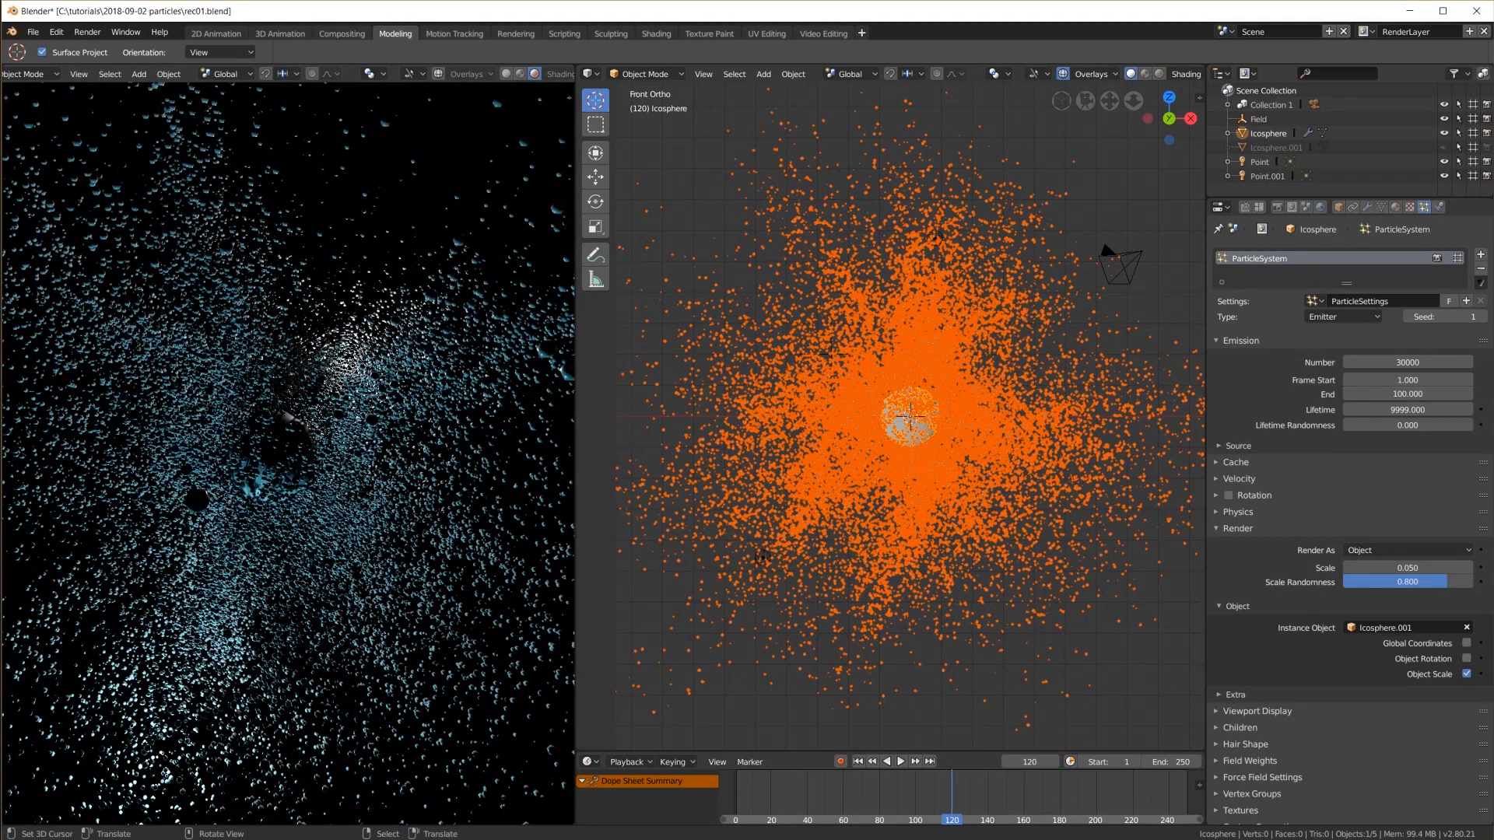
Choose Cycles from the render engine list in Render Properties
click(1229, 207)
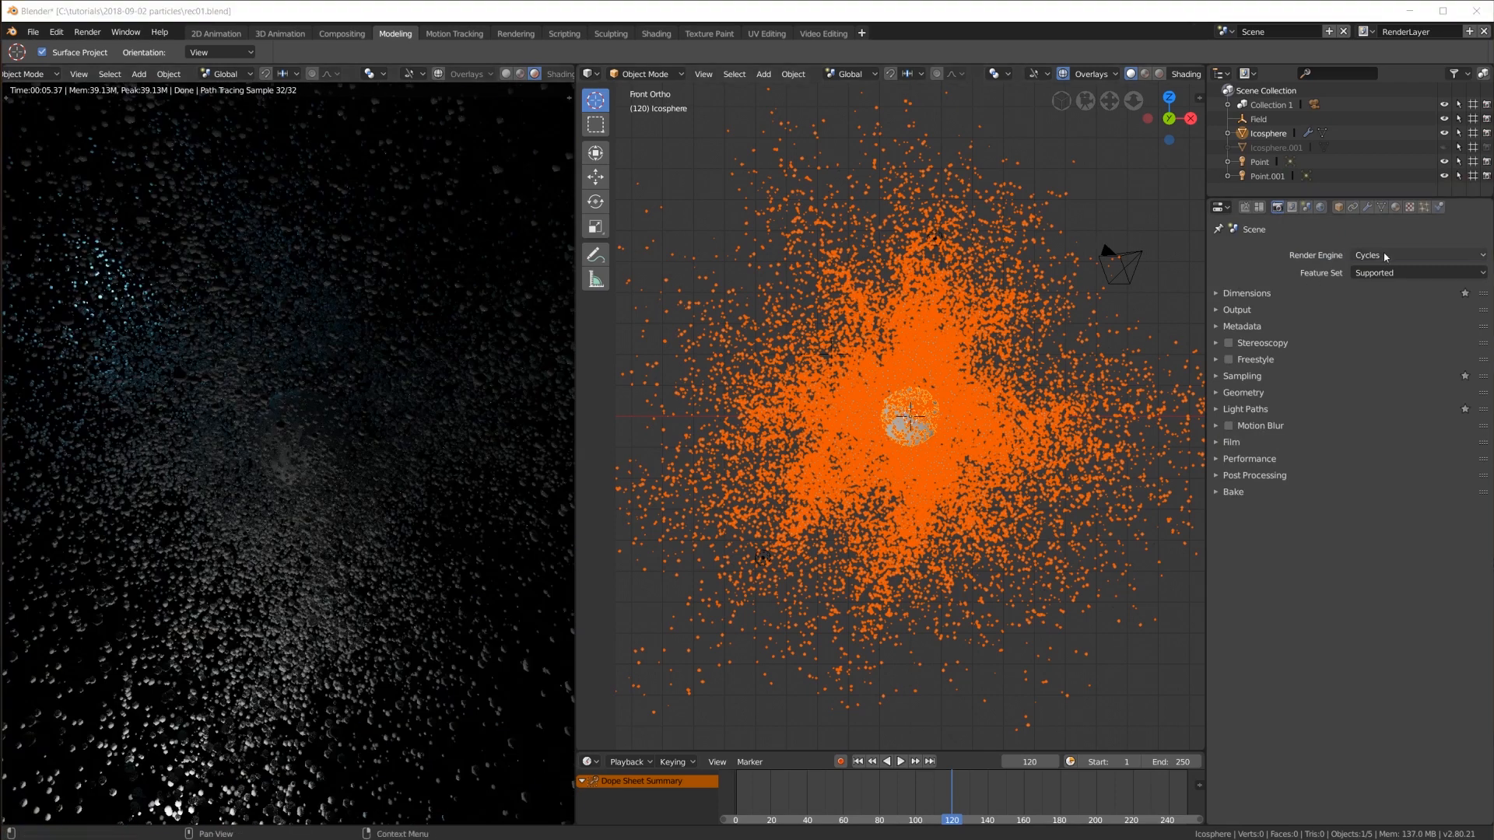
click(1417, 255)
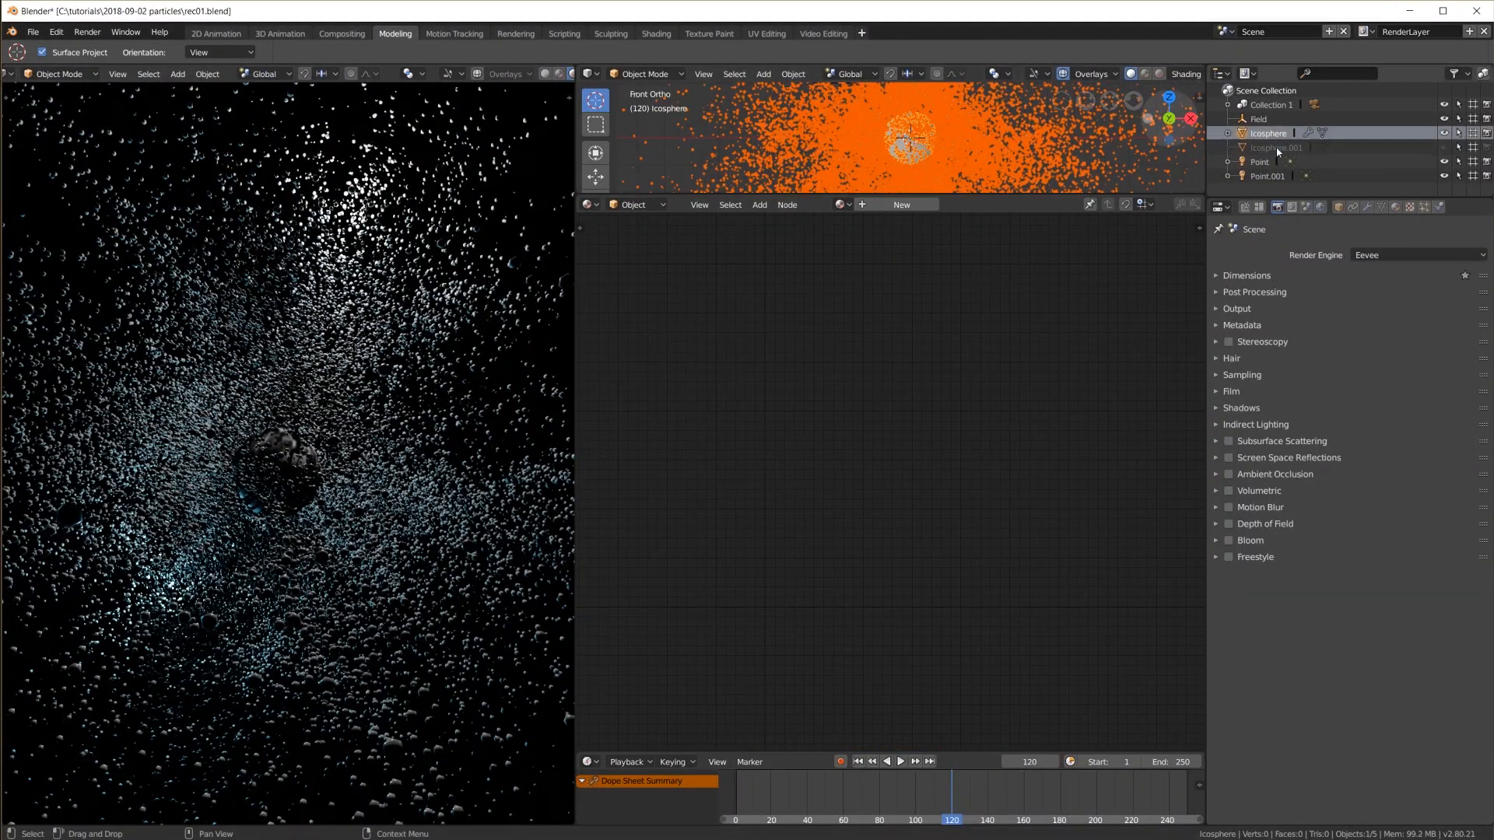
Select Icosphere.001, add a ColorRamp node, and switch rendering to Cycles
click(1275, 147)
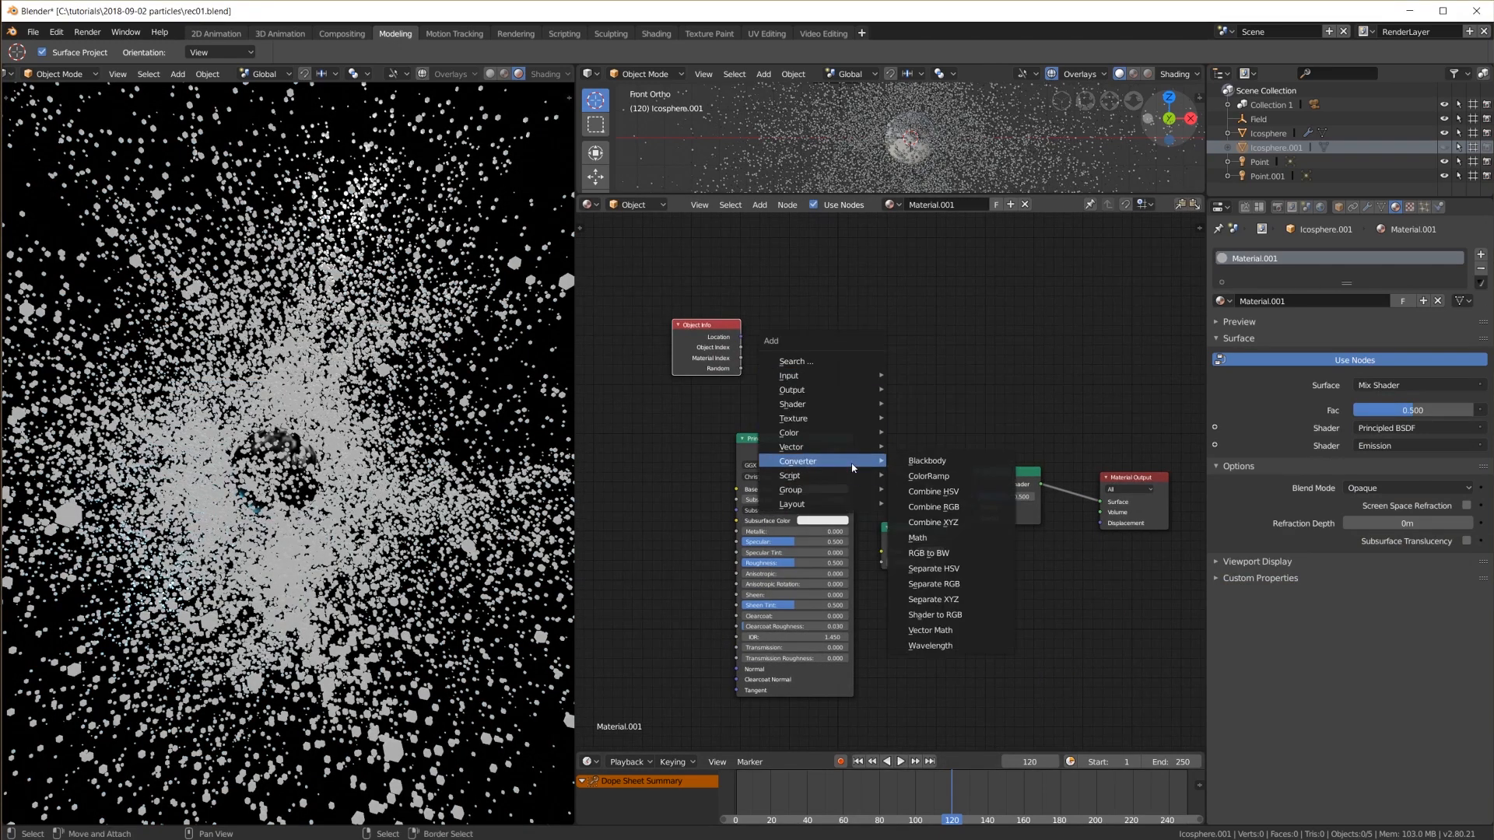
click(926, 475)
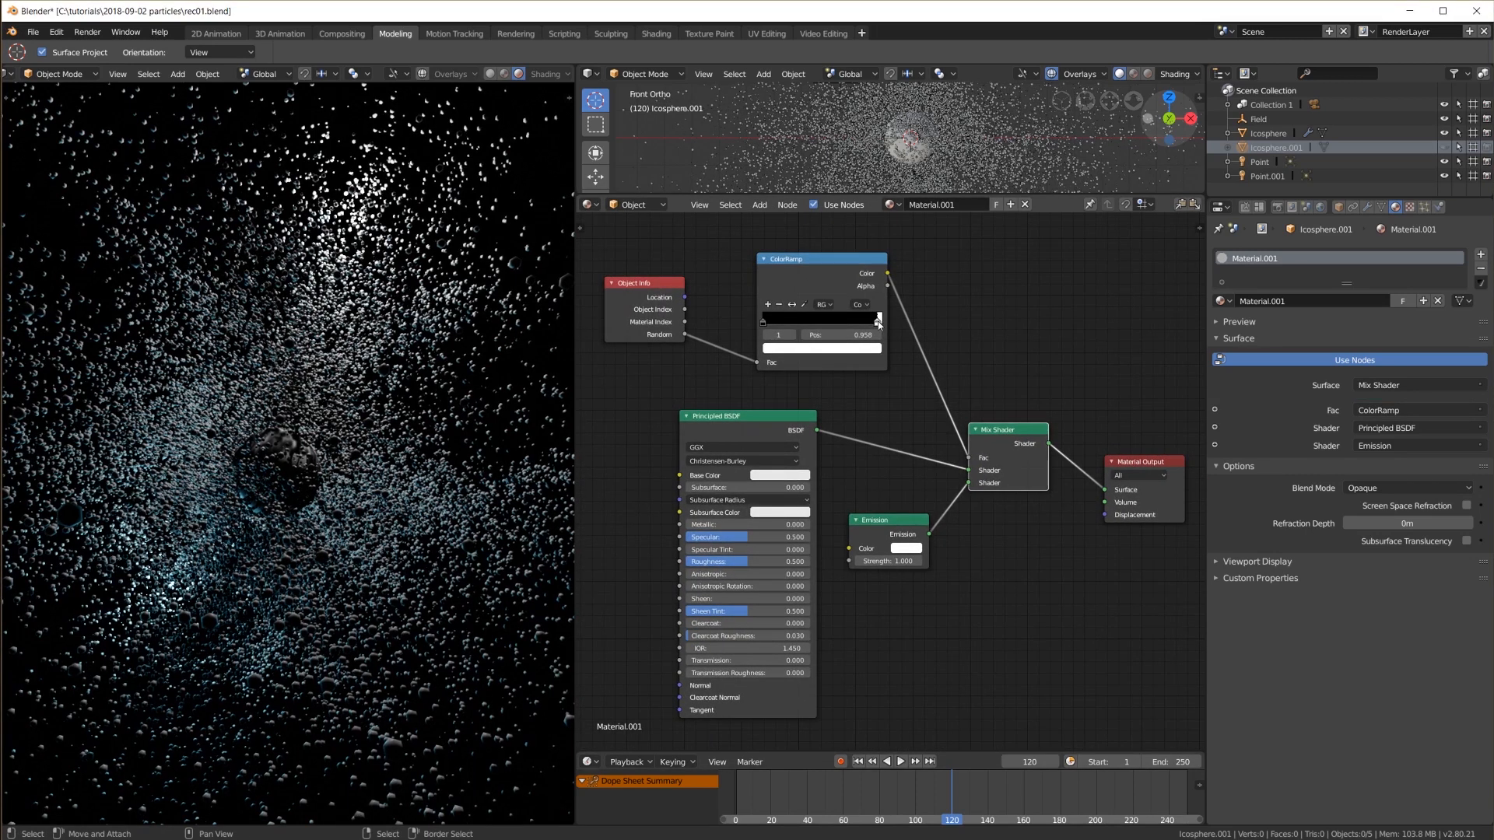
click(1415, 255)
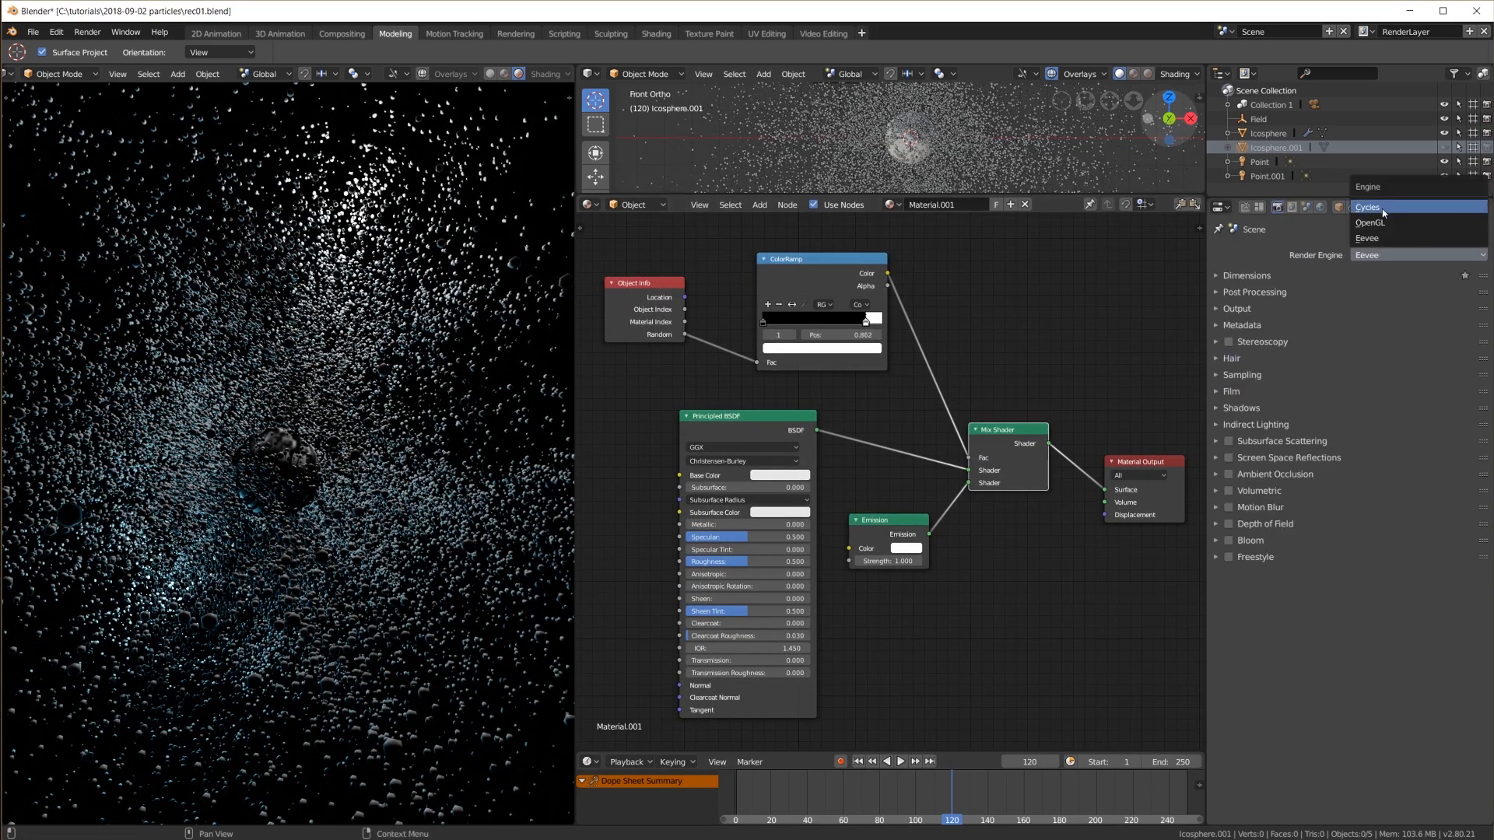
click(1367, 207)
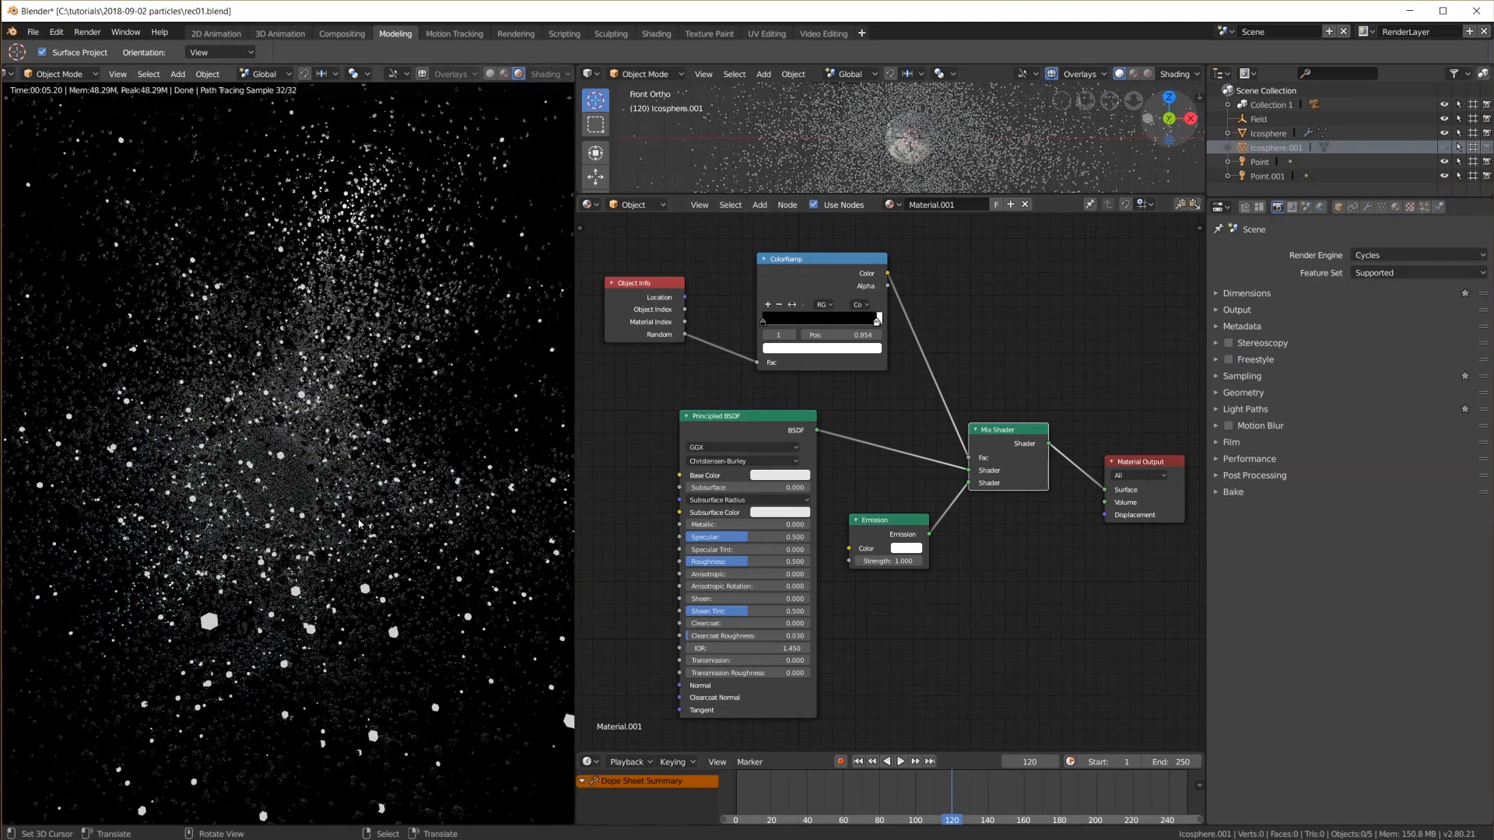
Make the Emission colour red and tweak the ColorRamp driving the random mix
click(905, 548)
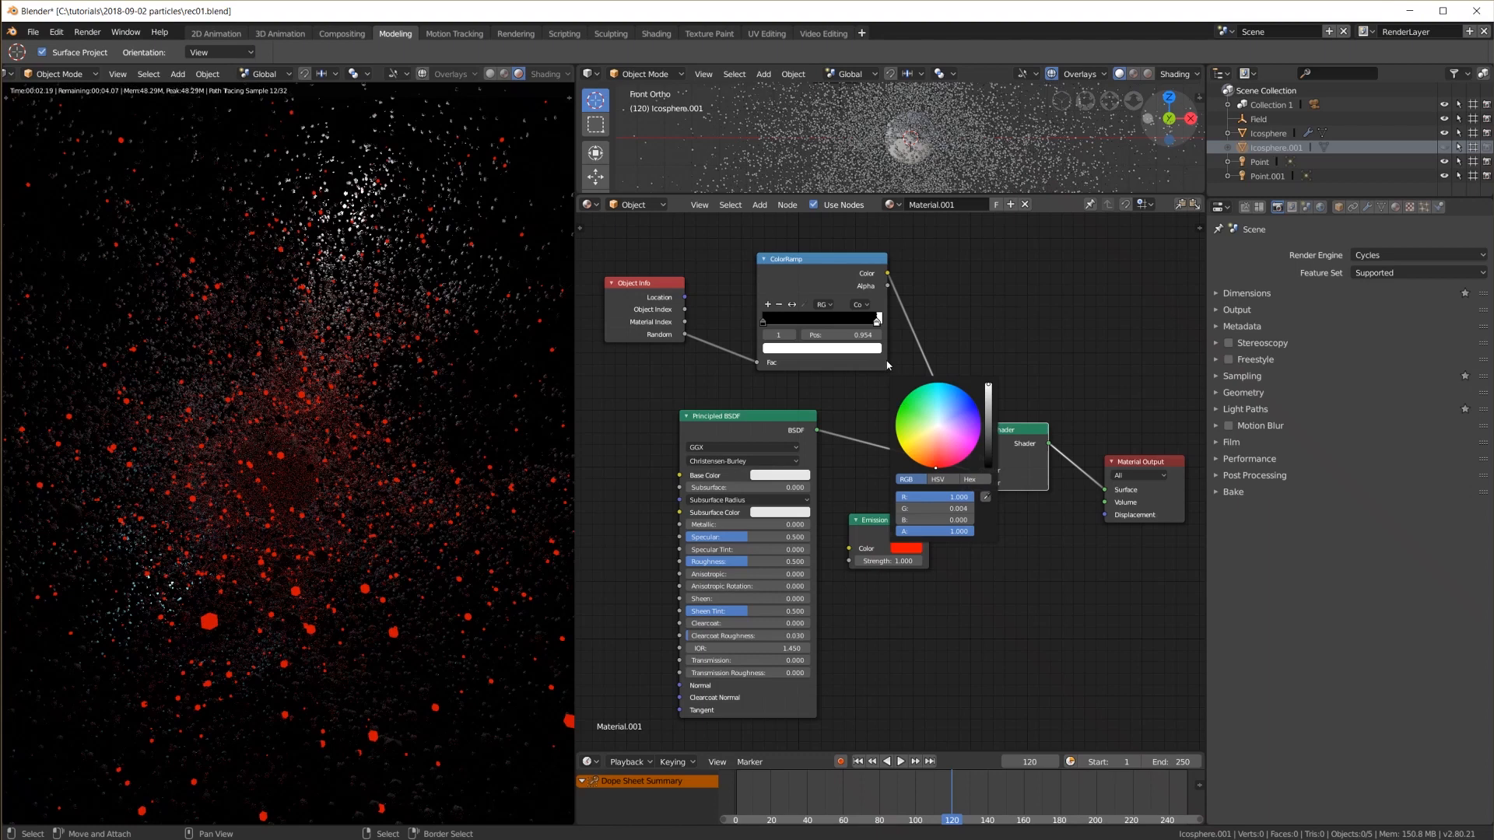
click(1413, 254)
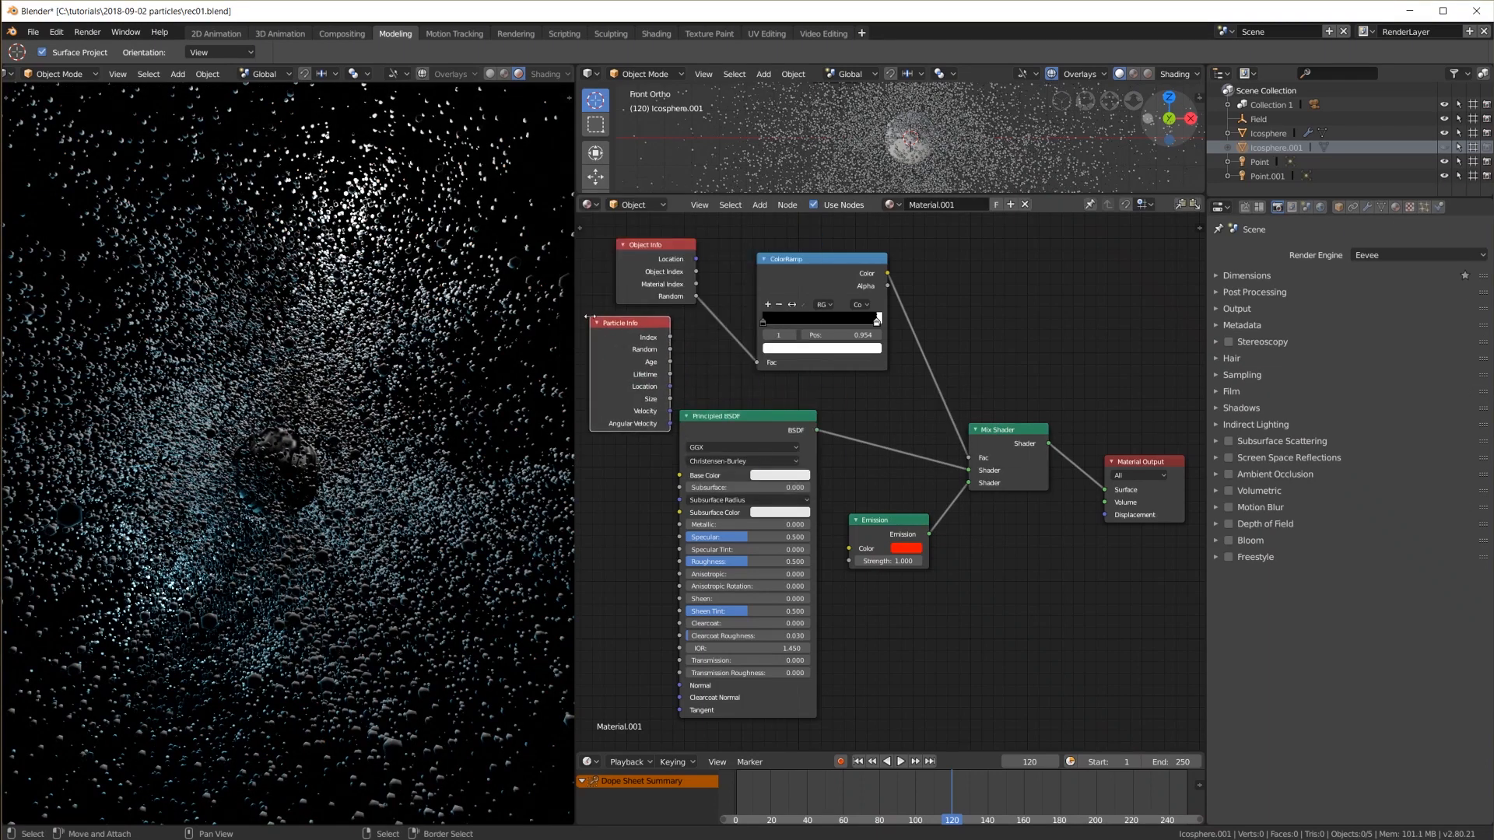
drag(655, 245, 631, 242)
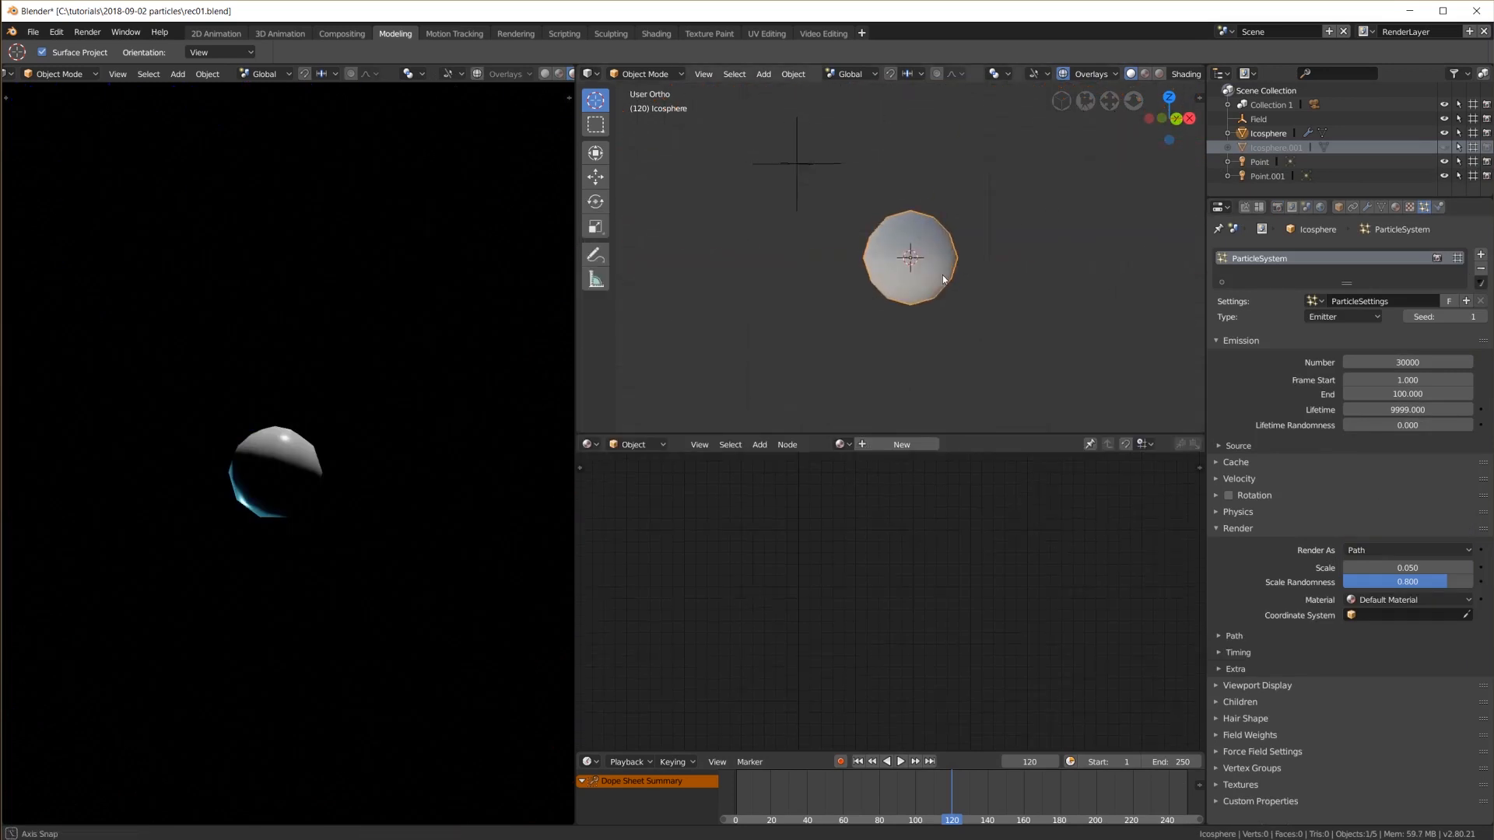
Set Render As to Object with Icosphere.001 as the instance object
click(1409, 550)
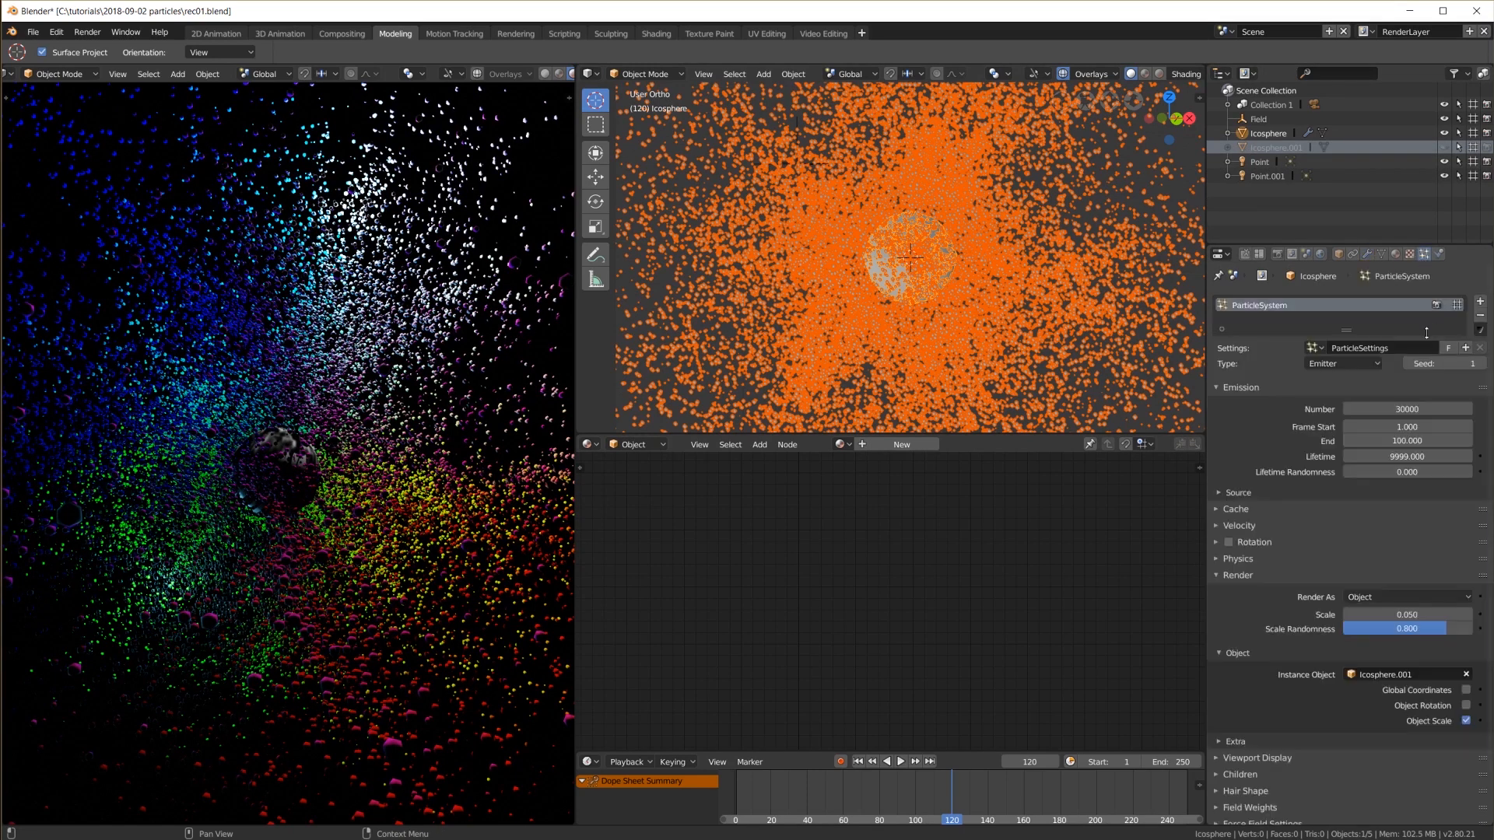
Switch the particle Type to Hair and set Render As to Path
click(1344, 364)
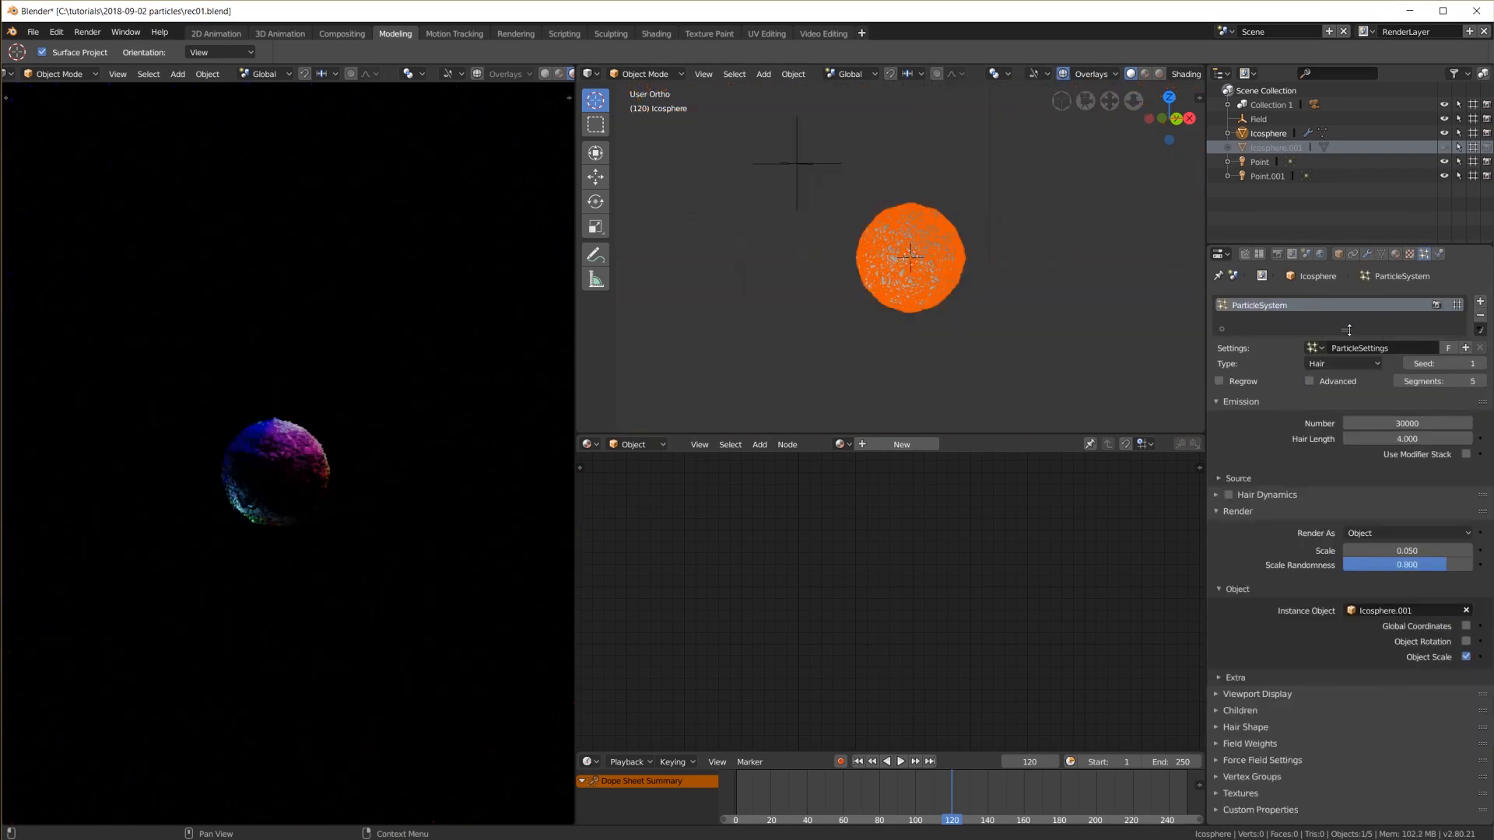
click(1407, 532)
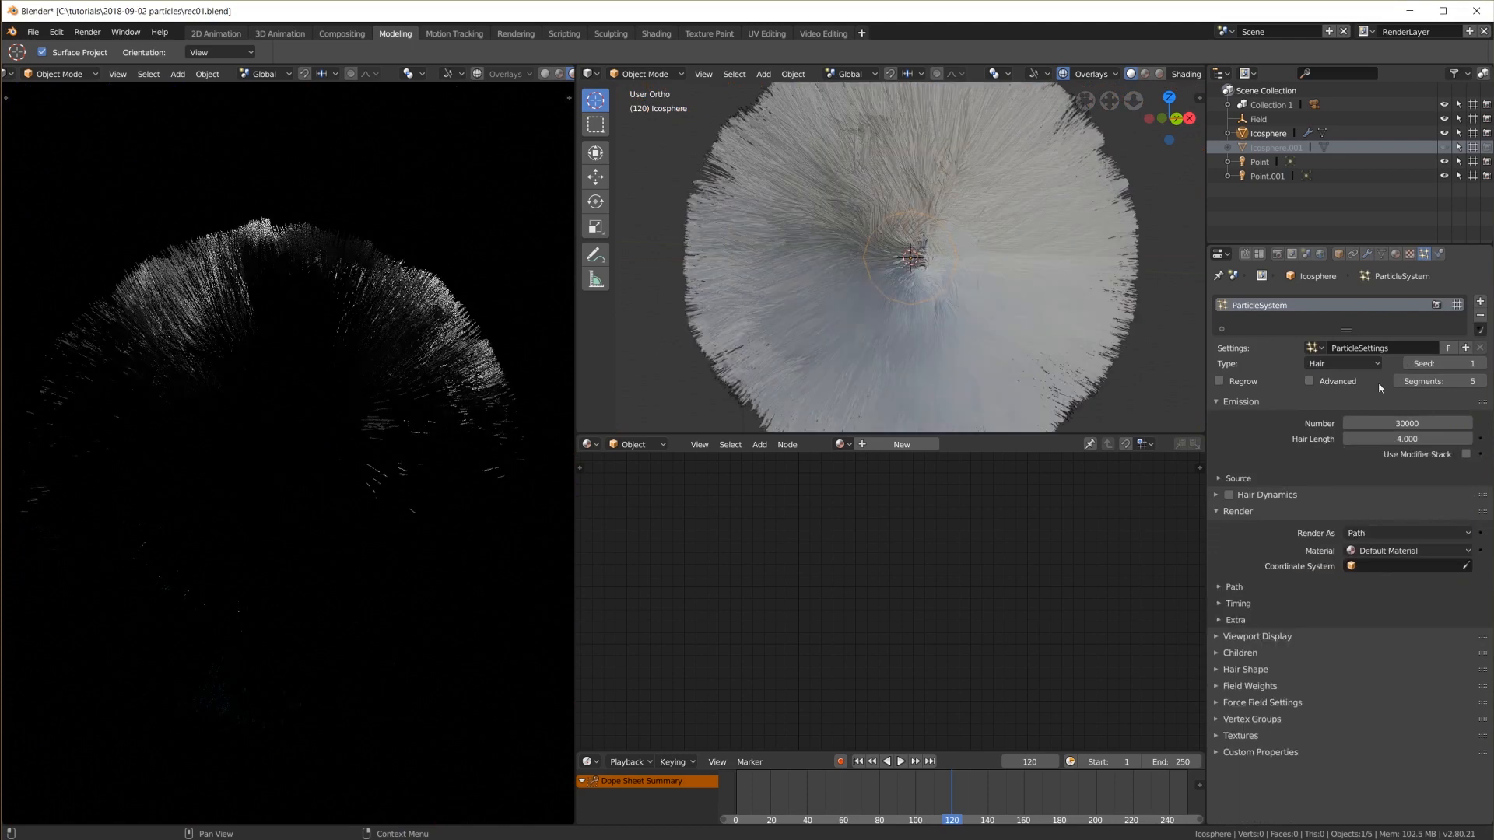
click(1218, 254)
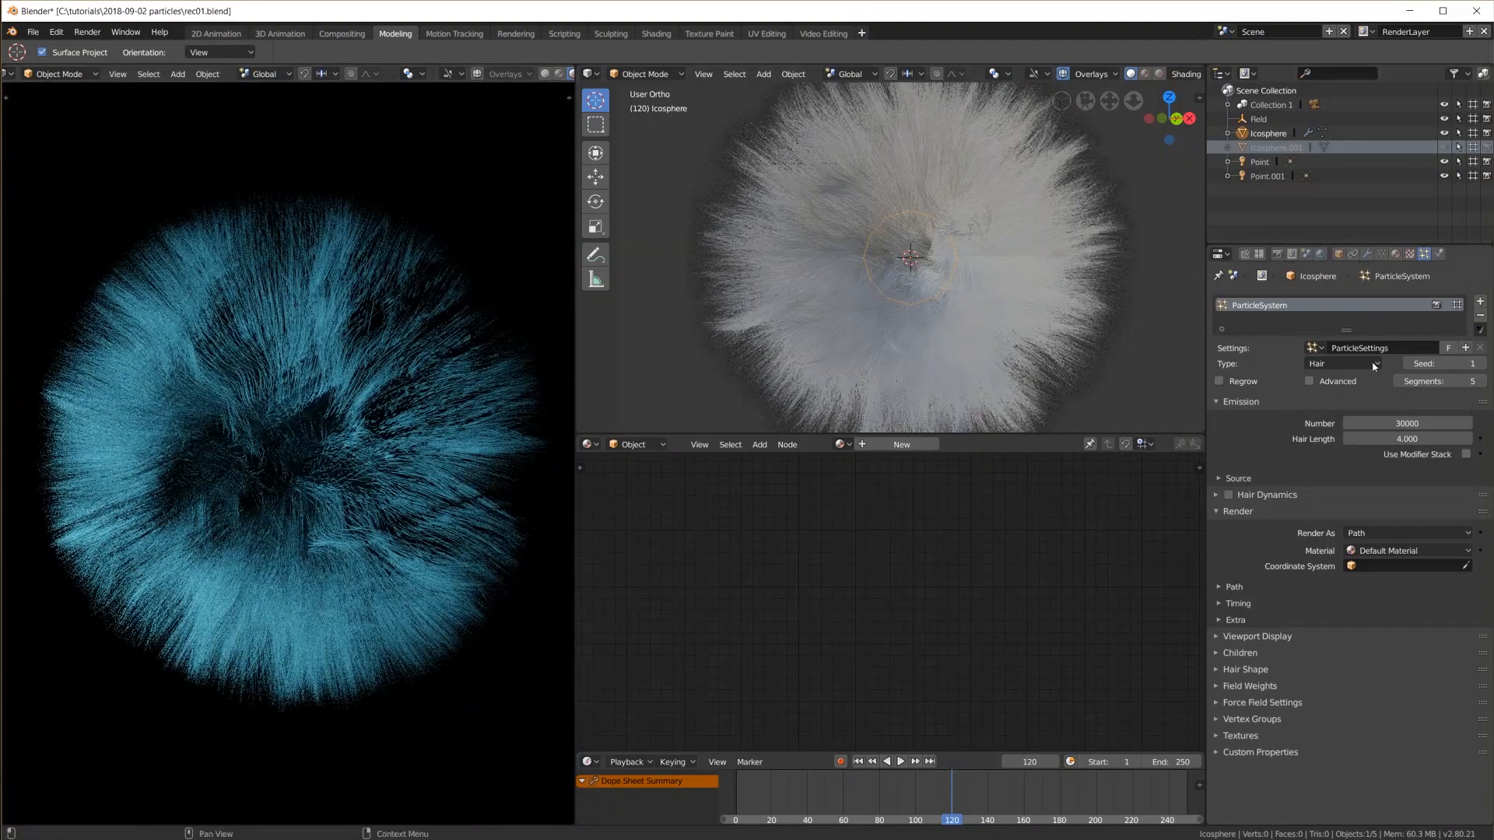
Set hair Number to 3000 and add Interpolated children with adjusted Clump strength
click(1406, 423)
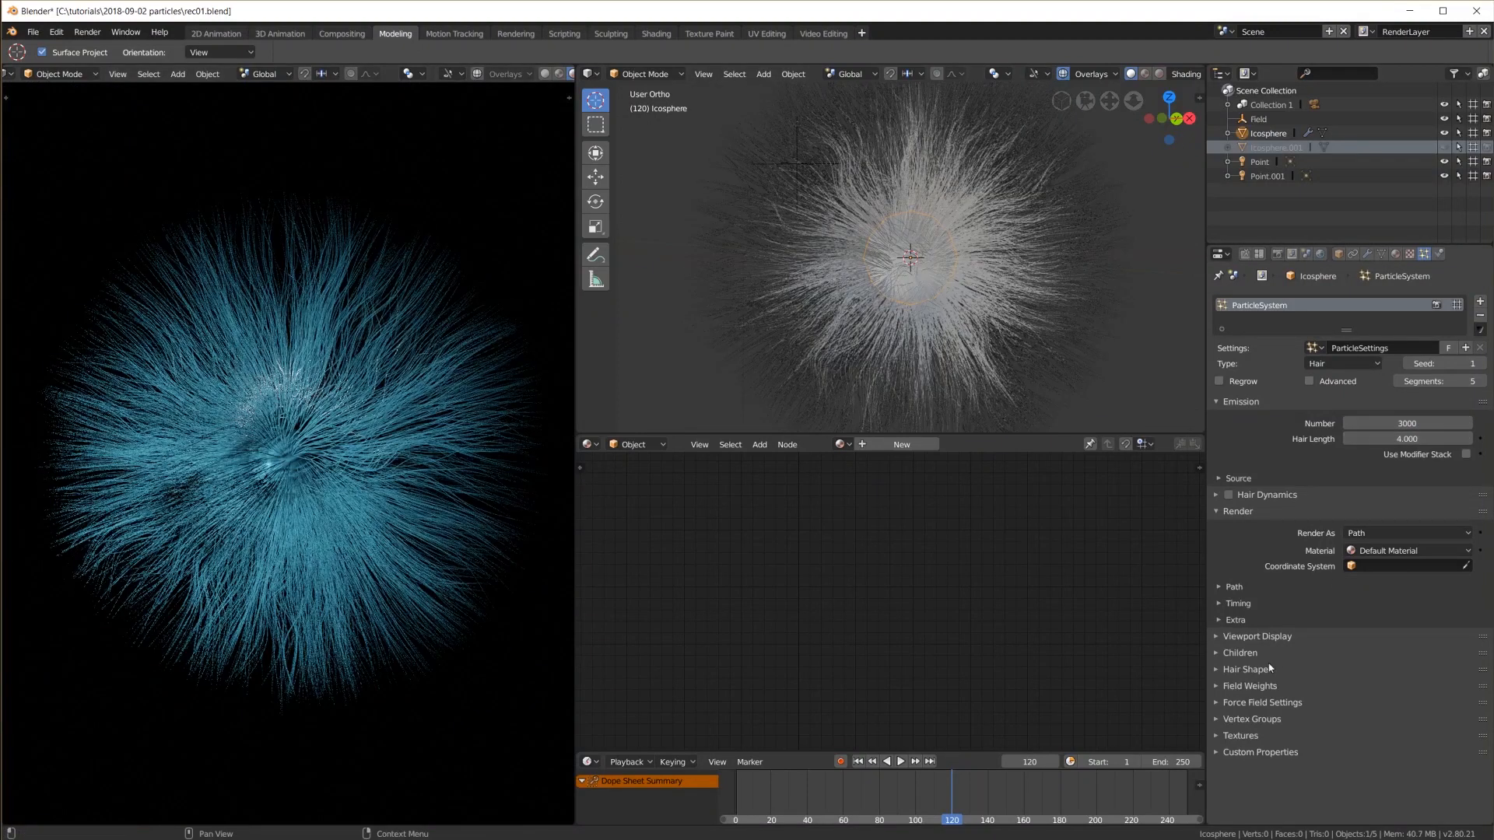
click(1240, 653)
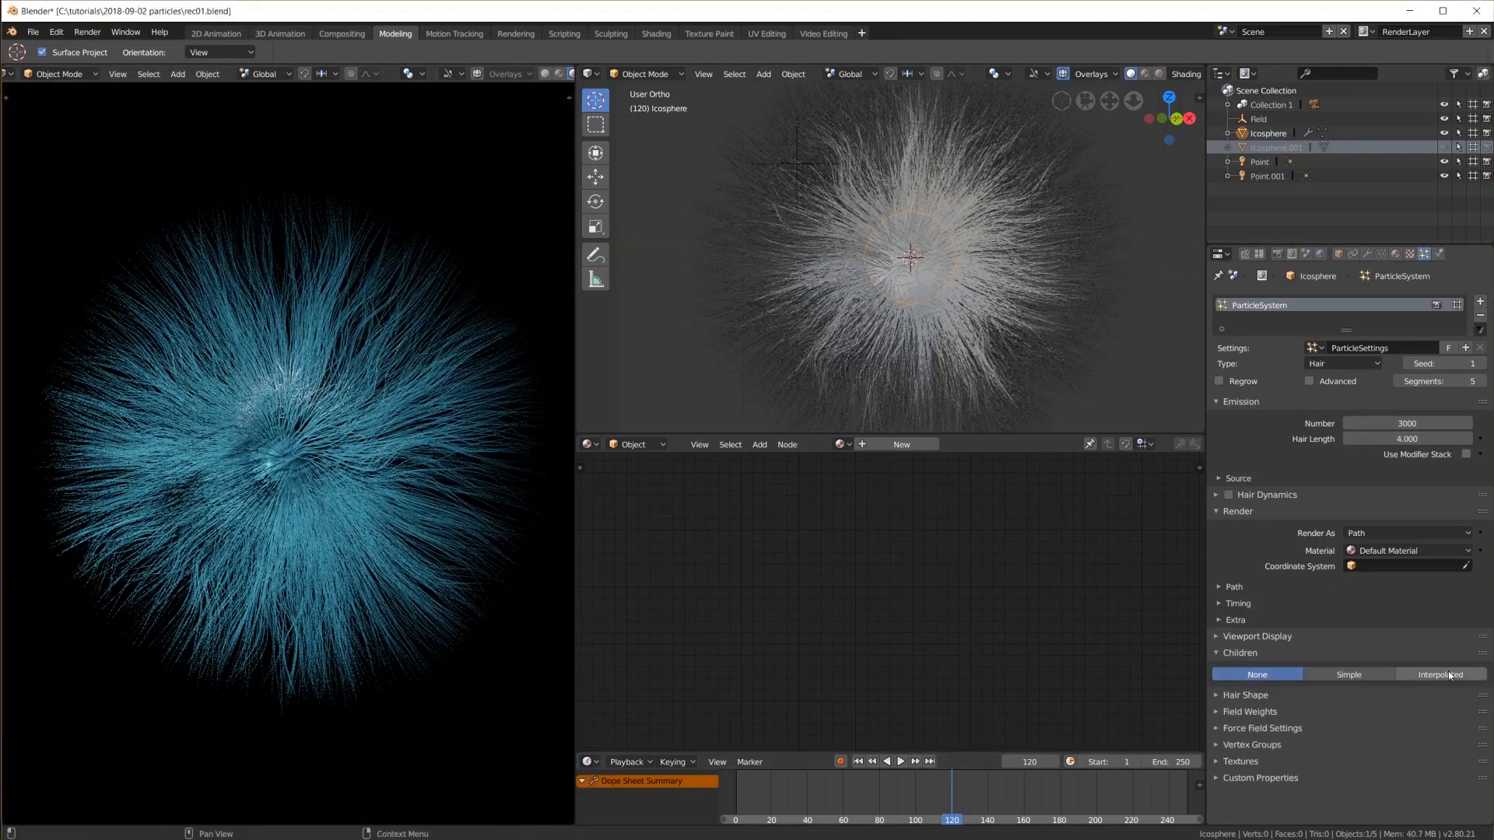
click(1439, 675)
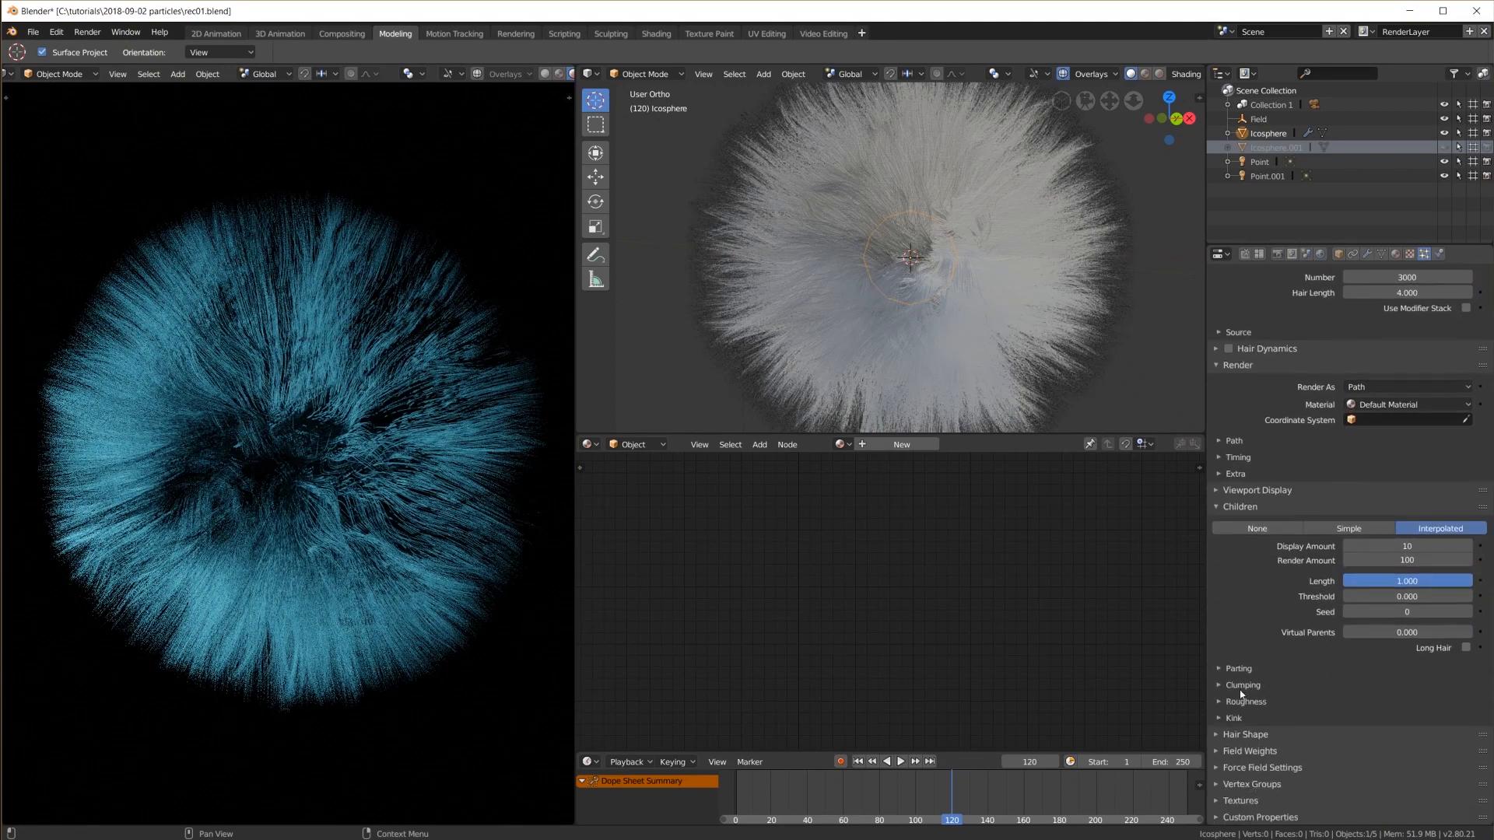
click(1242, 685)
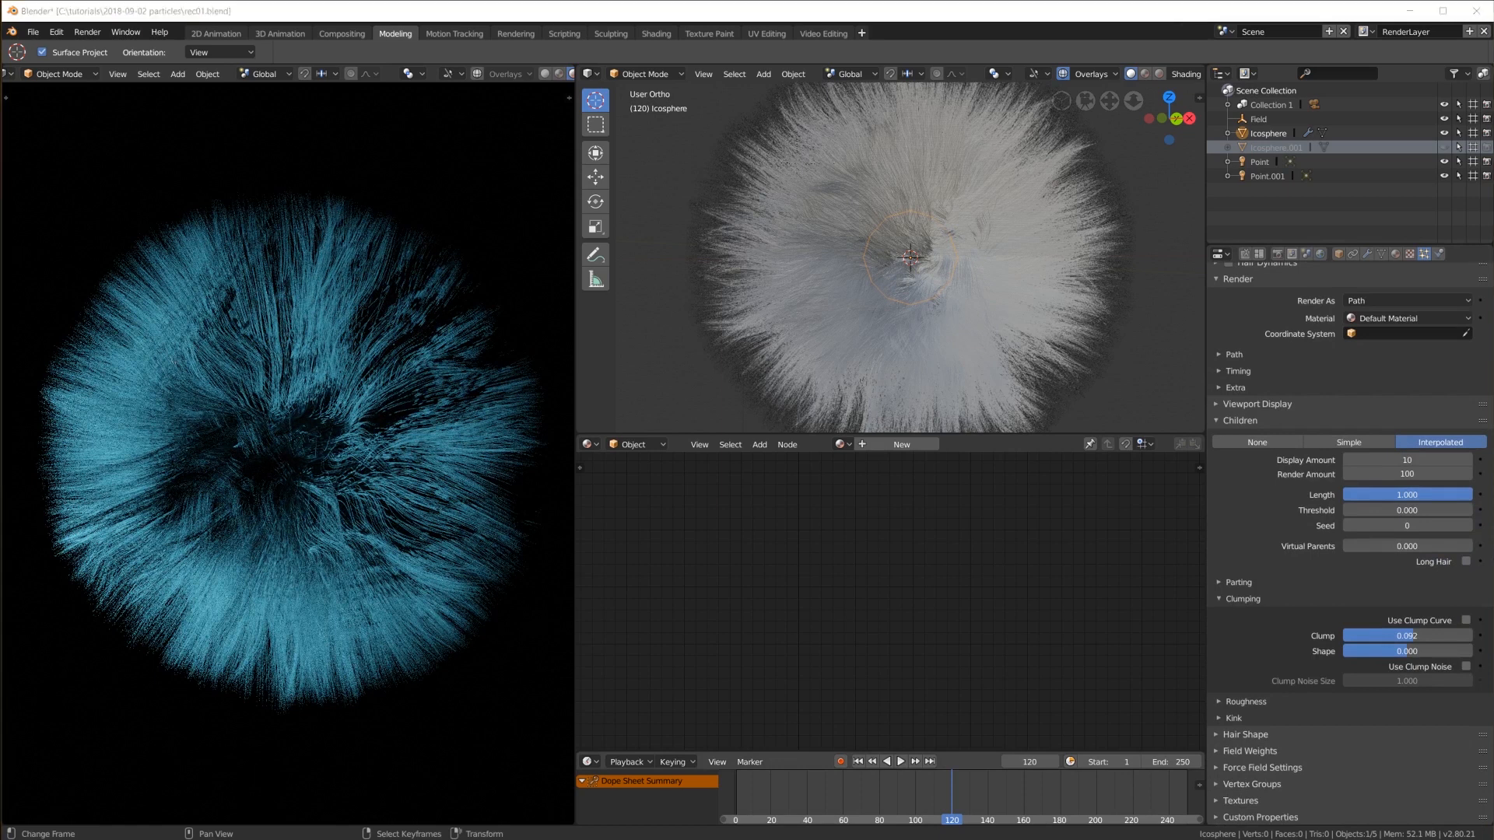
click(1232, 718)
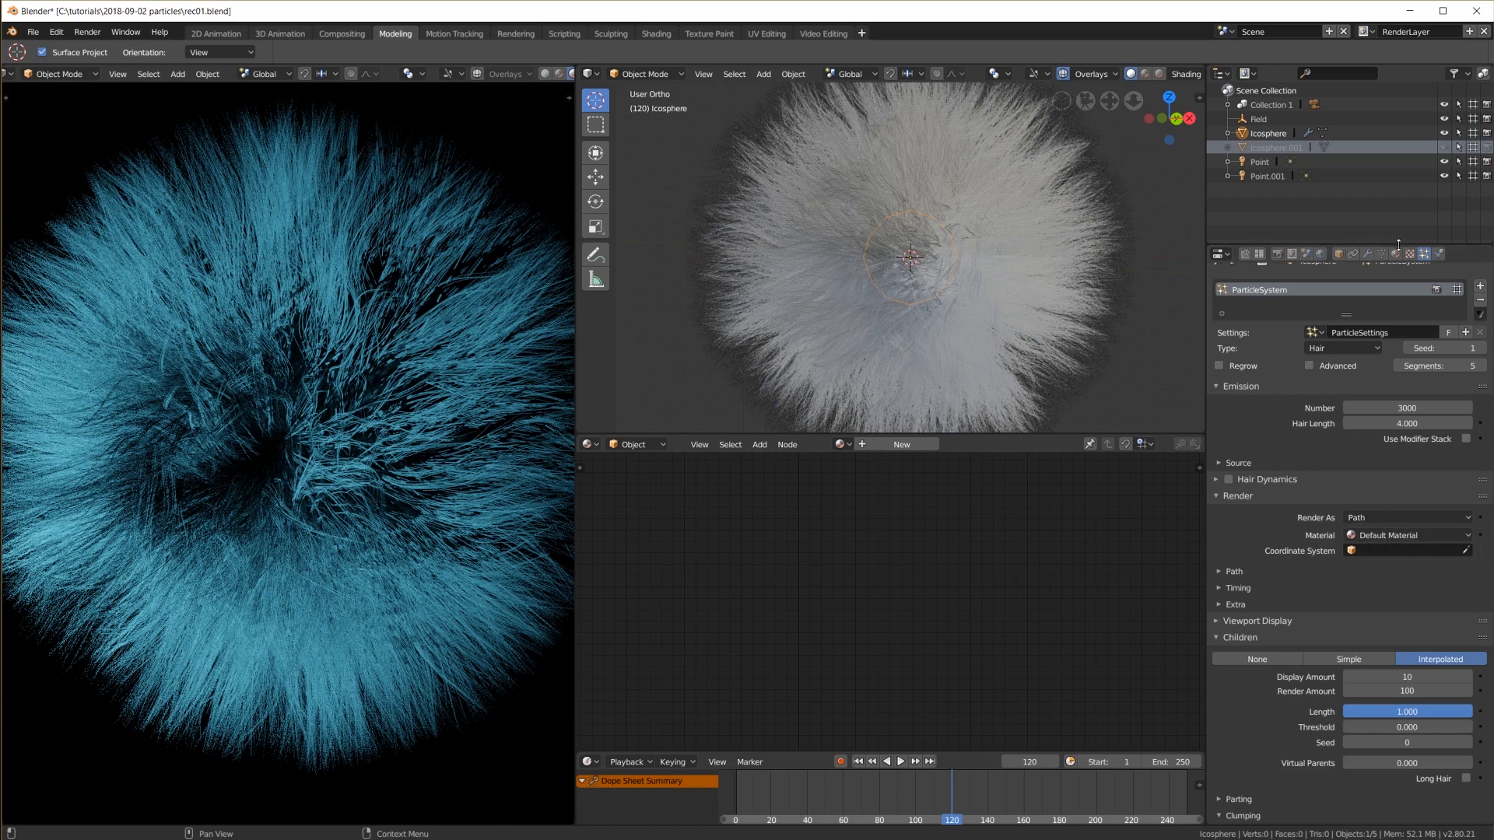
click(1405, 254)
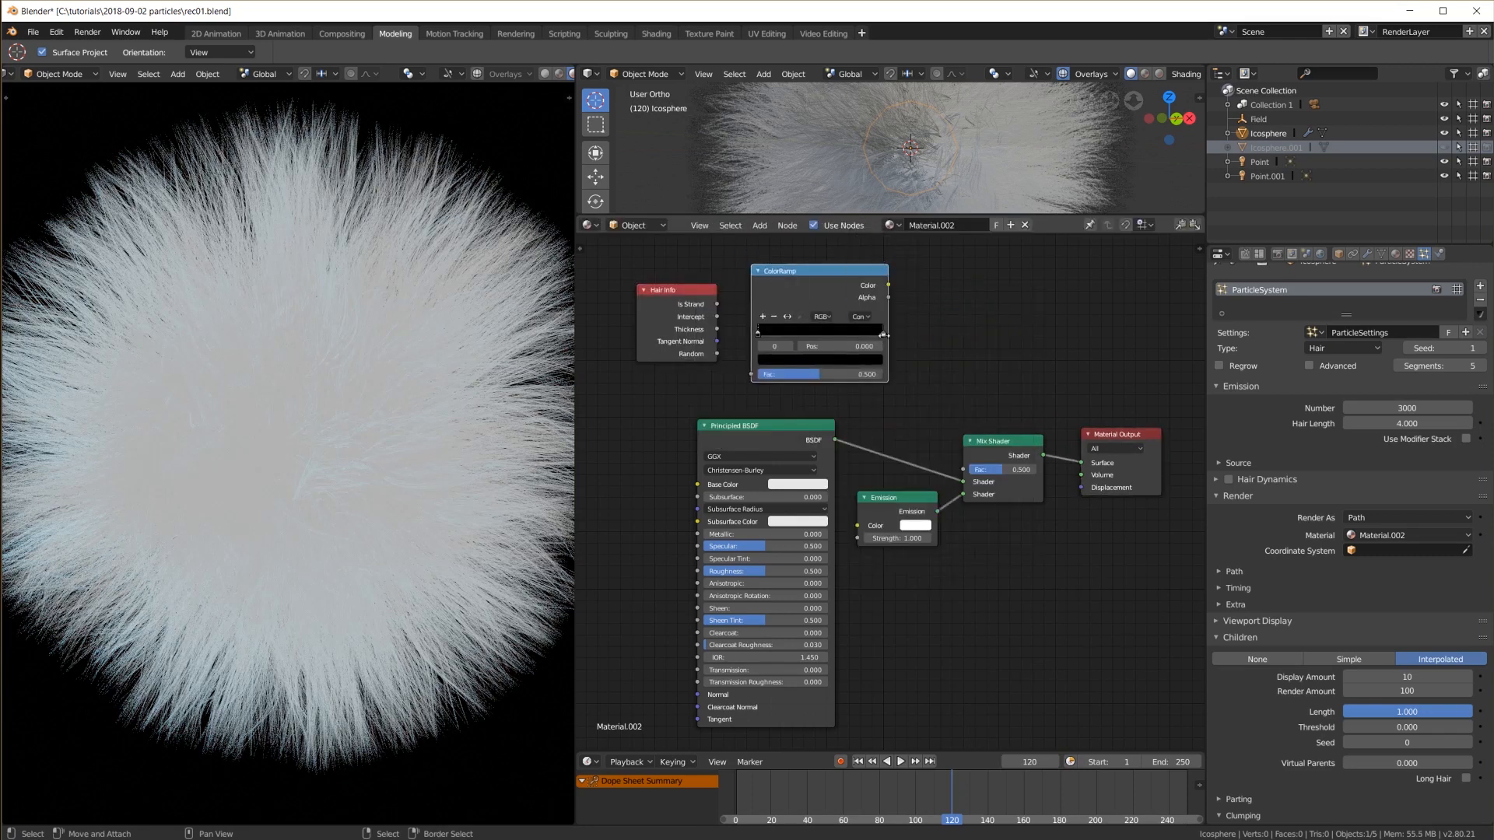
Link Hair Info Random into a ColorRamp and give the strand gradient a pink colour
drag(888, 285, 967, 480)
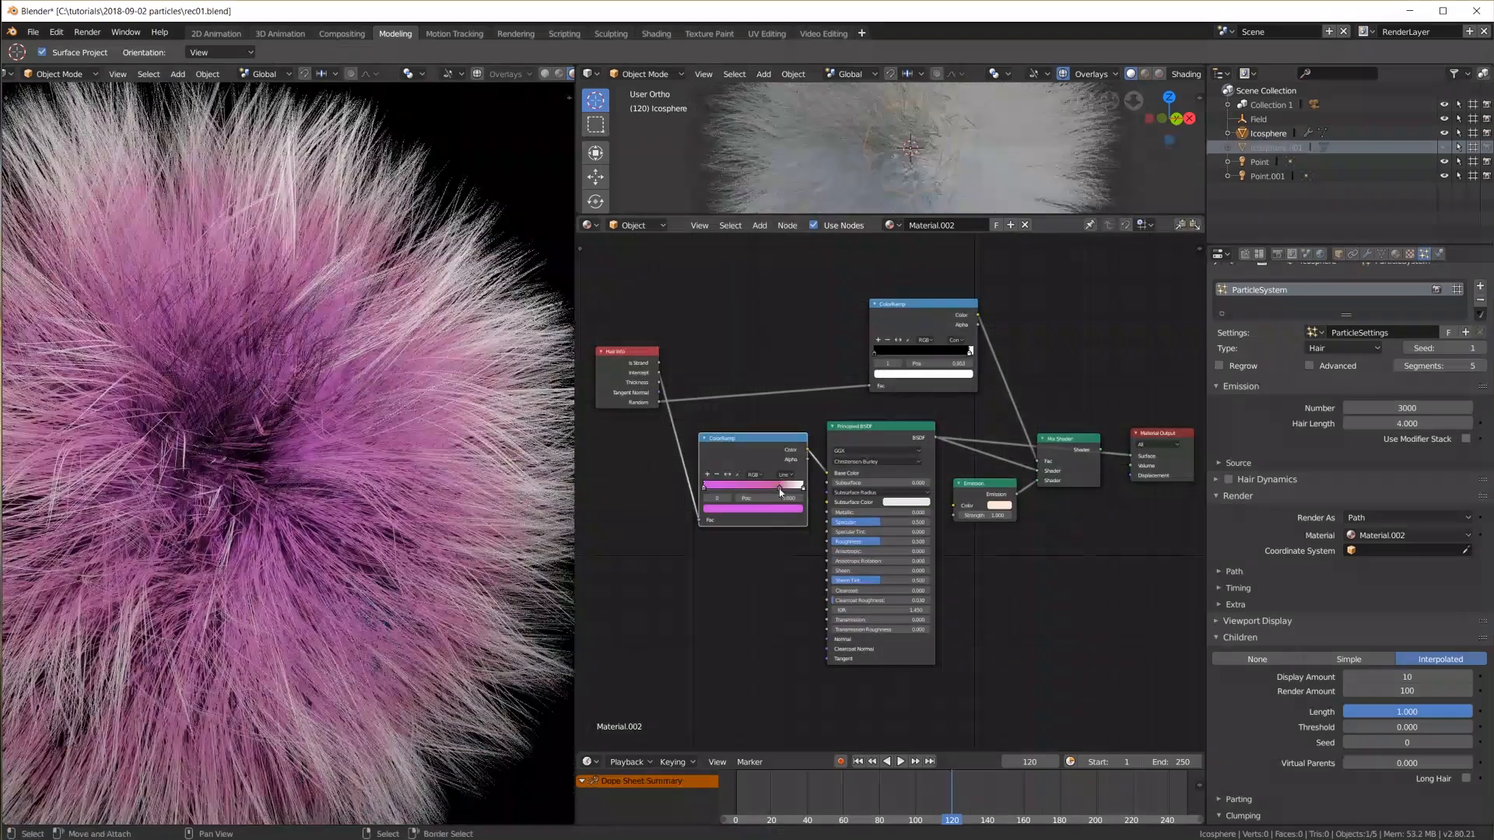
click(752, 486)
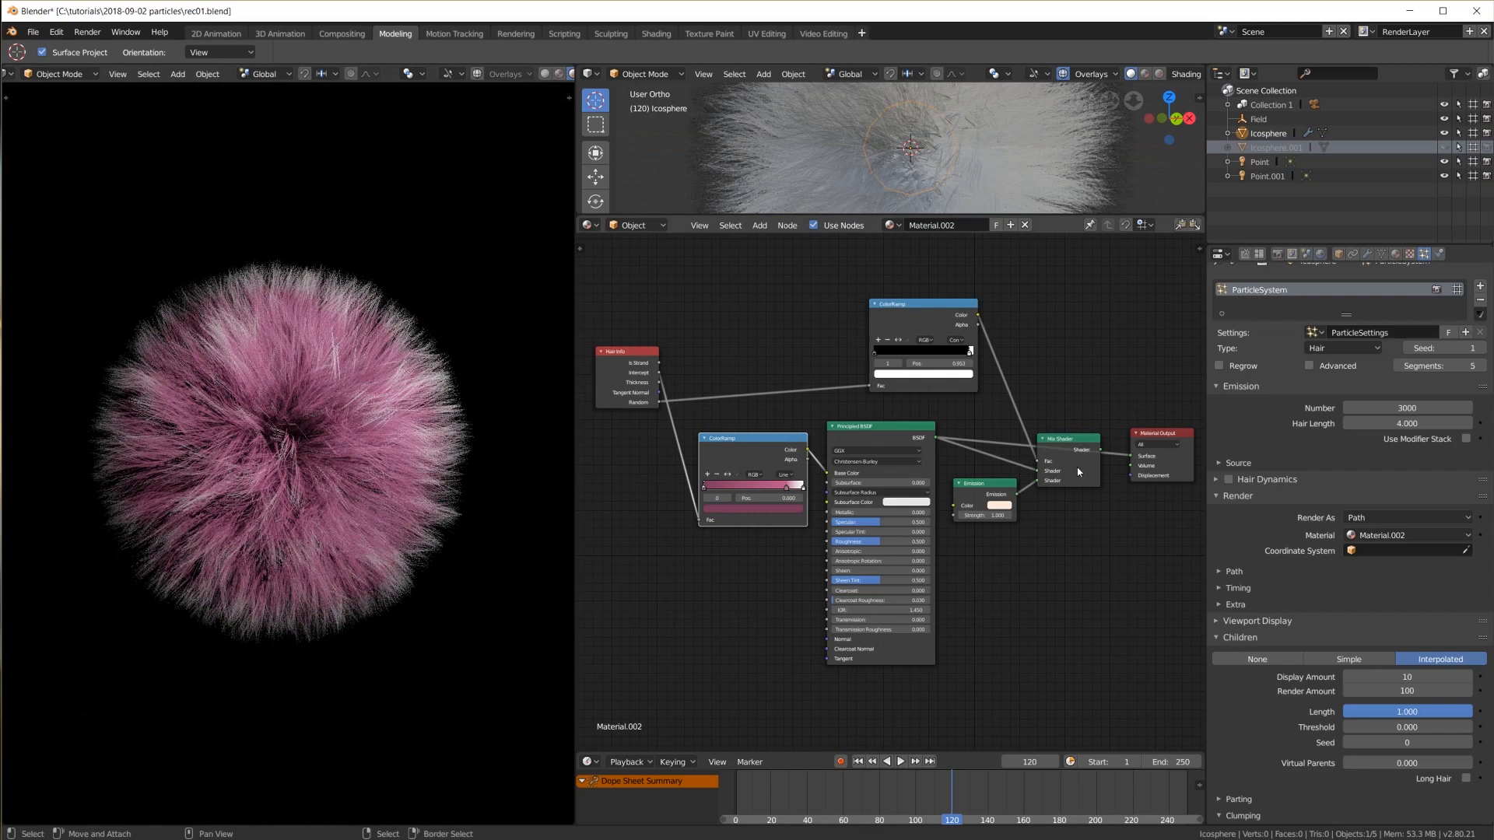
drag(1066, 438, 1073, 476)
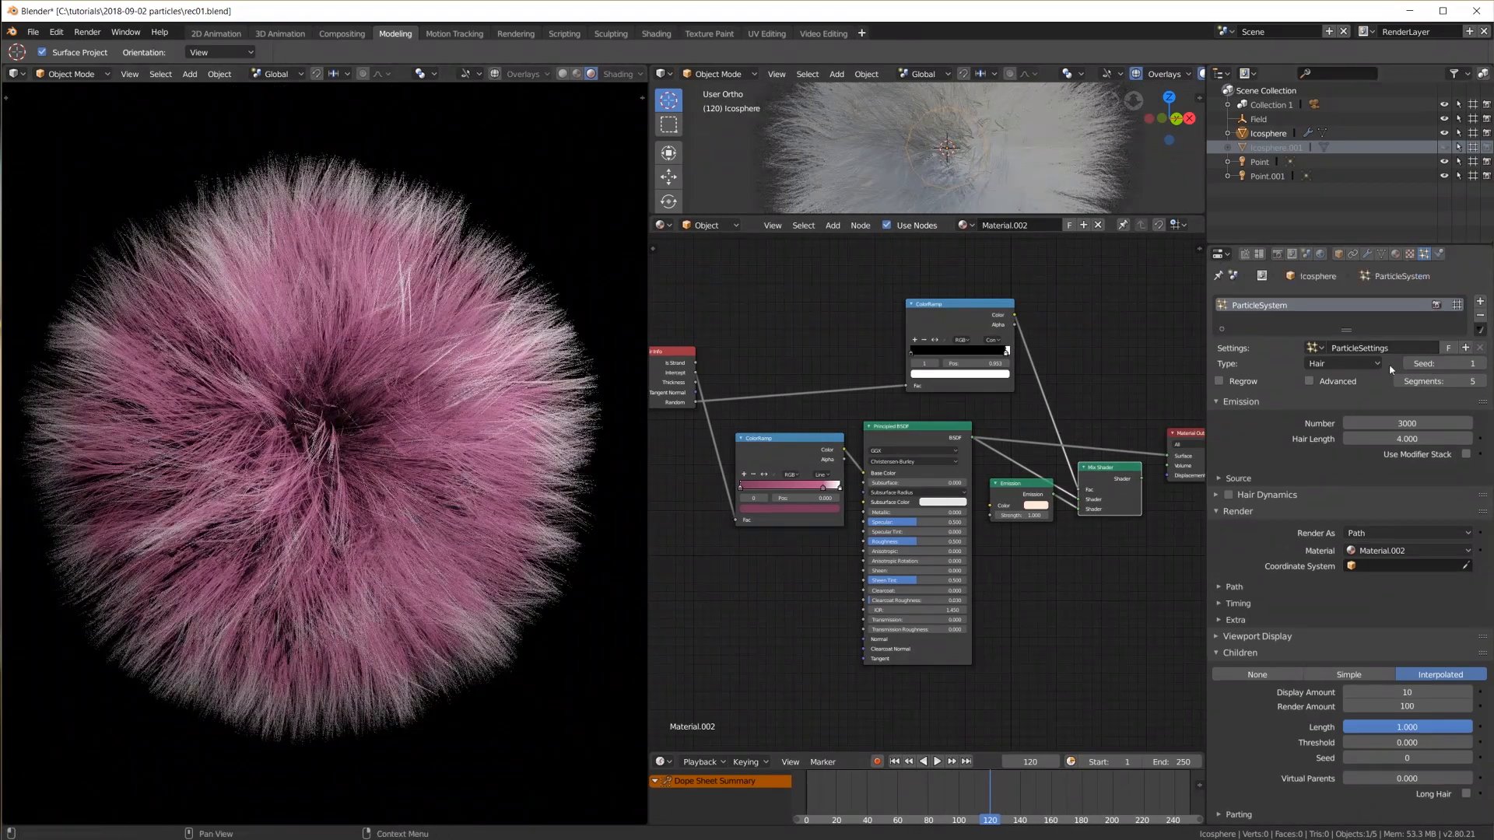
Resize the render viewport beside the Shader Editor for a larger view of the fur ball
click(1407, 422)
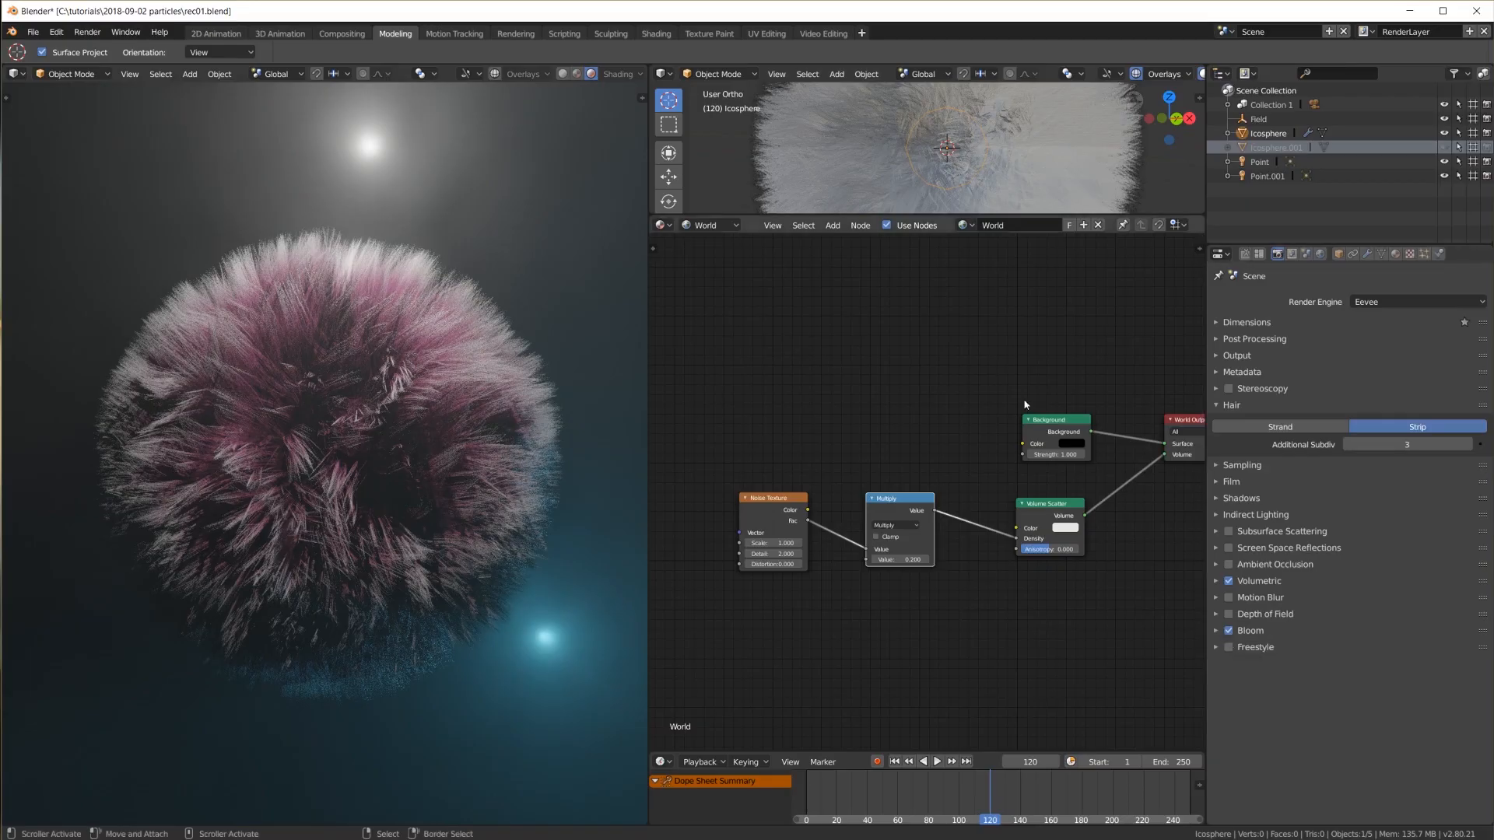
Switch the node editor from World back to the hair material's Object node tree
click(687, 225)
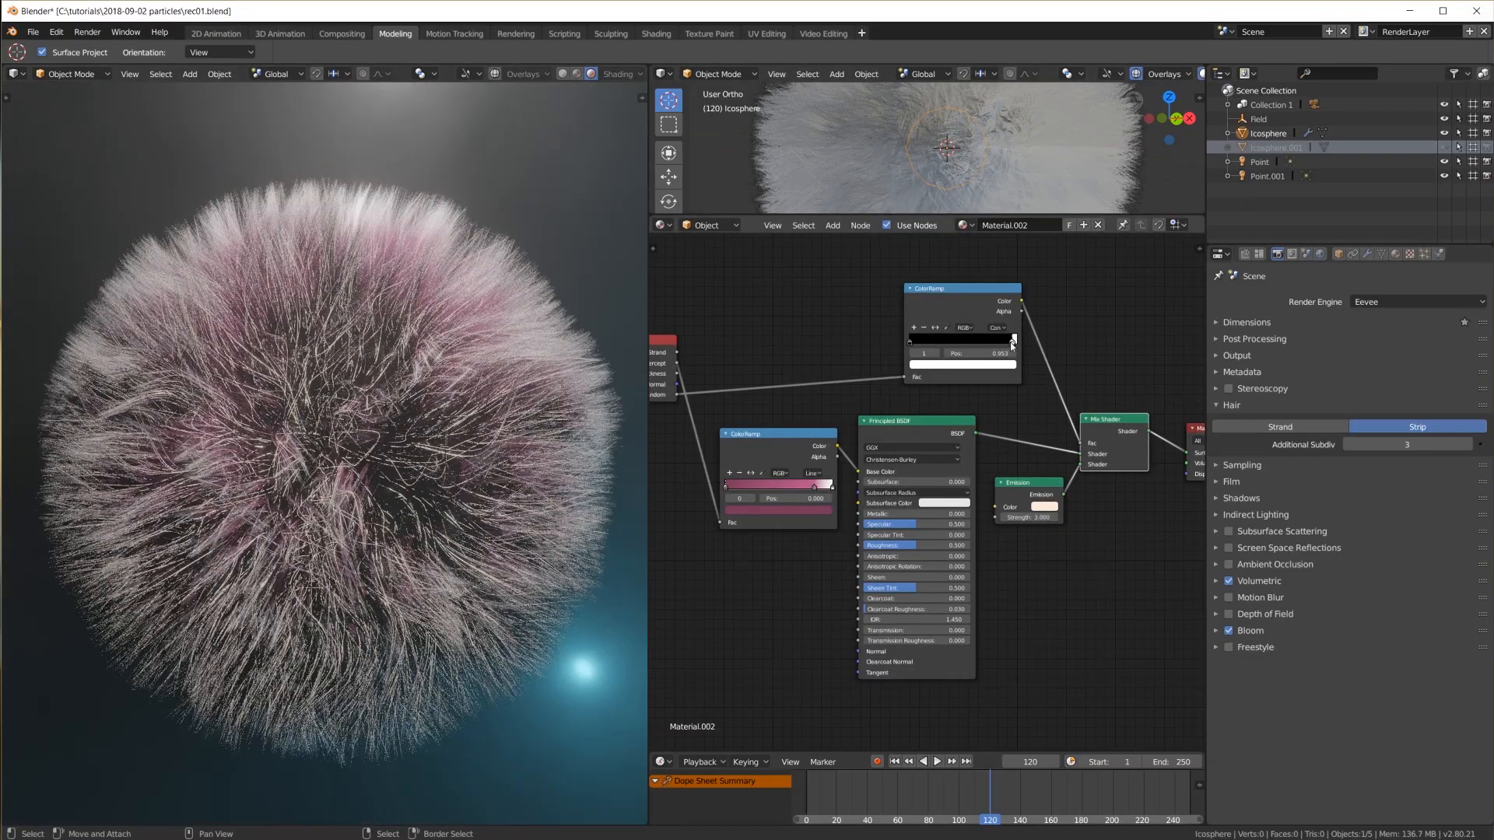